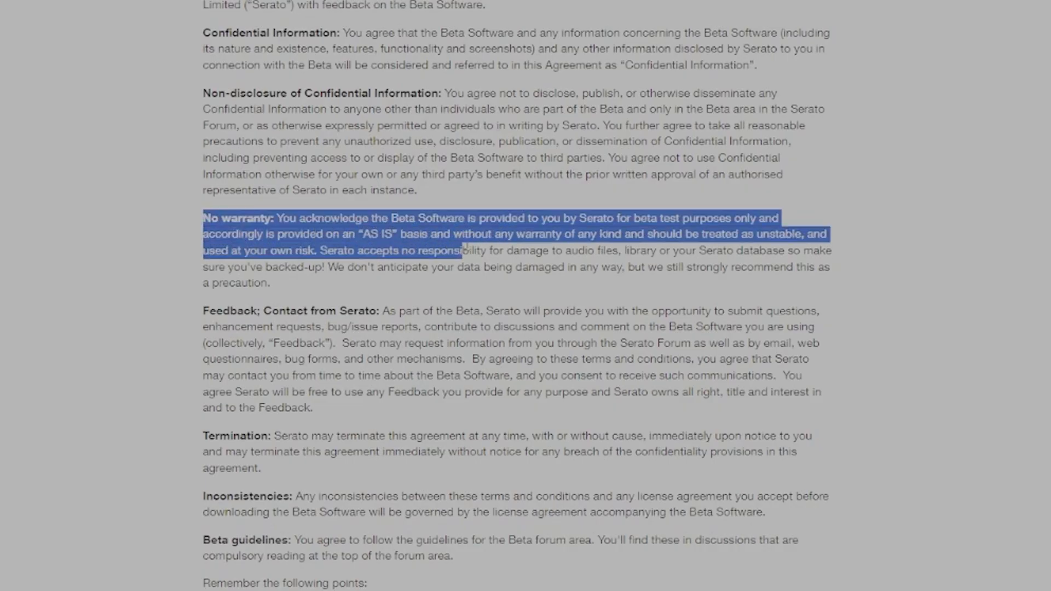
- Highlight the No warranty clause and the last three beta guideline points while reading
{"action": "left_click", "coordinate": [456, 262]}
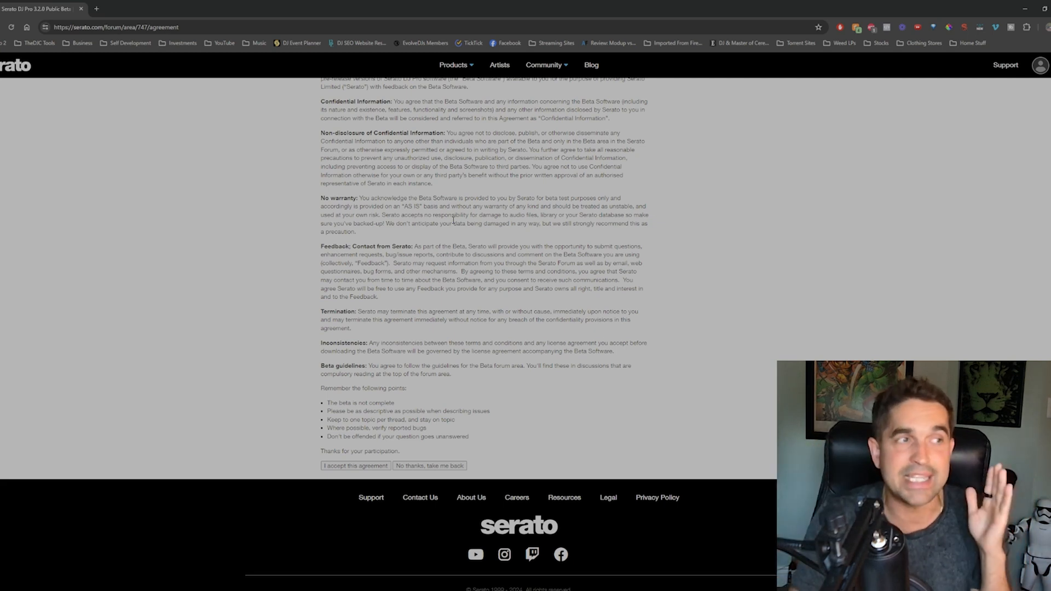
{"action": "left_click_drag", "start_coordinate": [321, 197], "coordinate": [459, 207]}
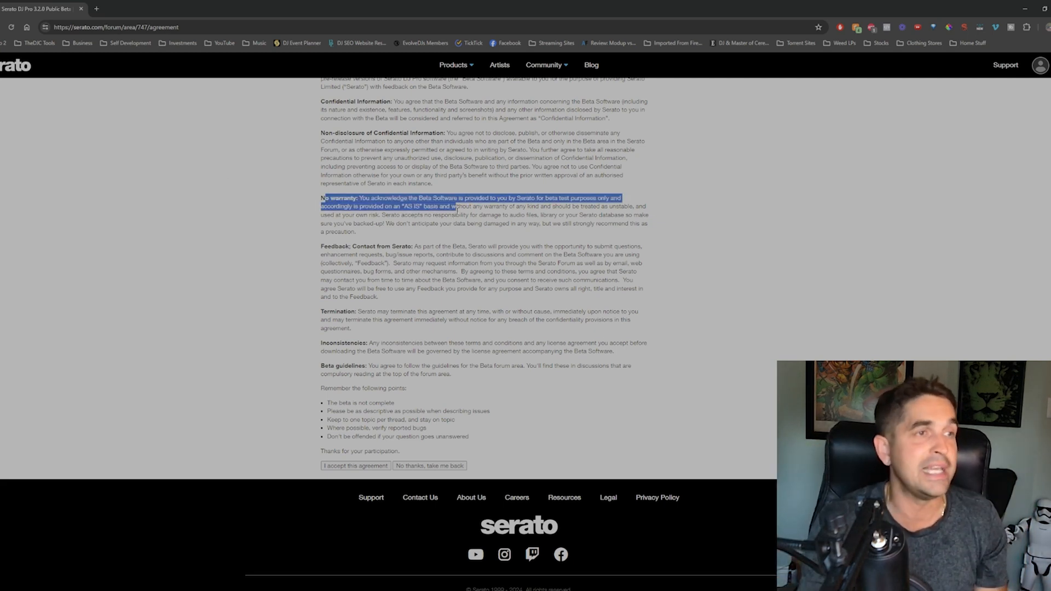
{"action": "left_click_drag", "start_coordinate": [456, 206], "coordinate": [357, 232]}
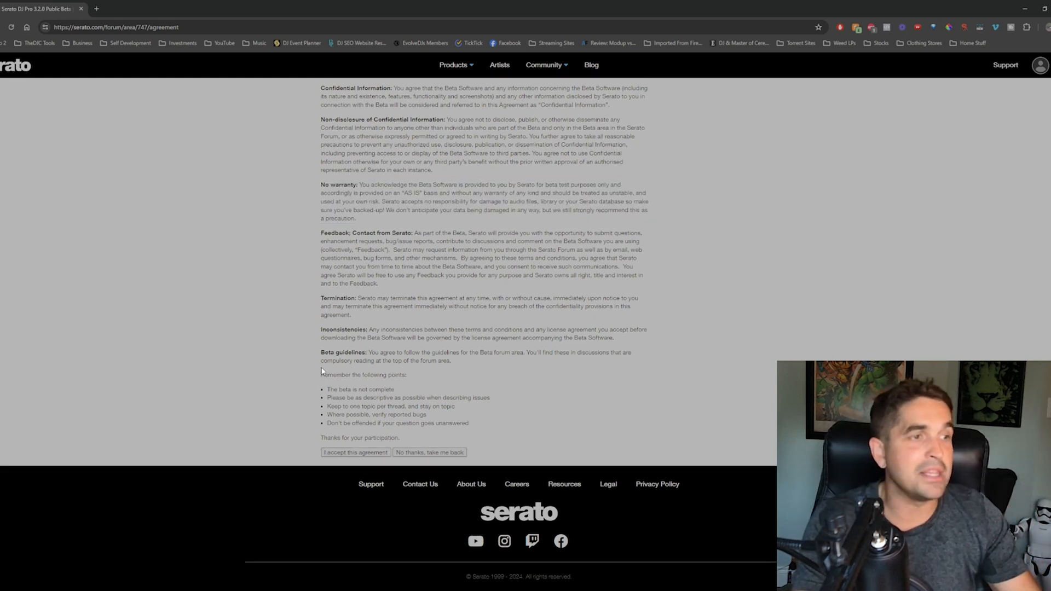
{"action": "left_click_drag", "start_coordinate": [322, 374], "coordinate": [395, 390]}
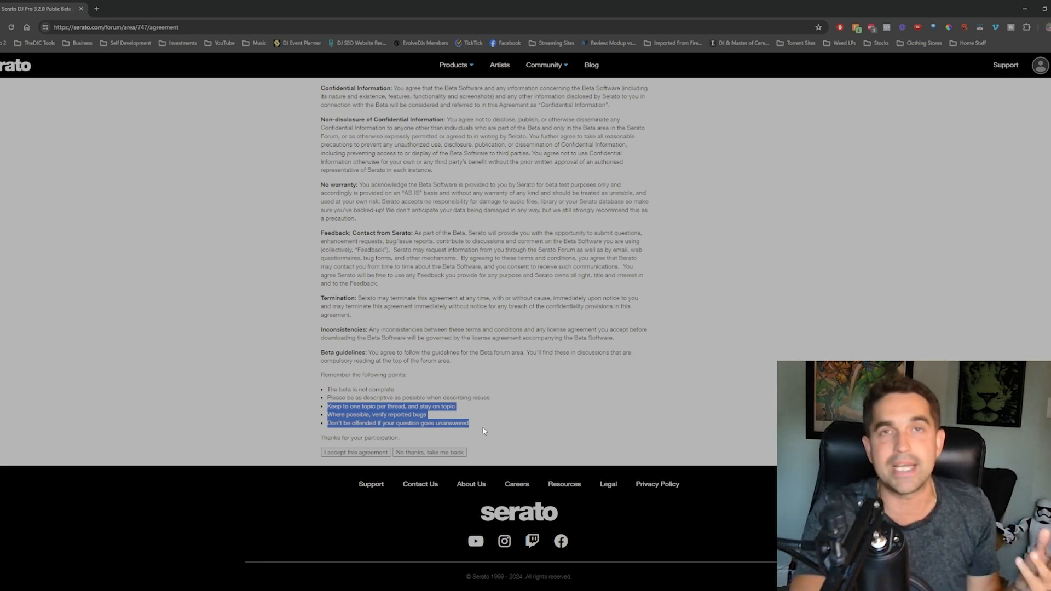
{"action": "mouse_move", "coordinate": [479, 435]}
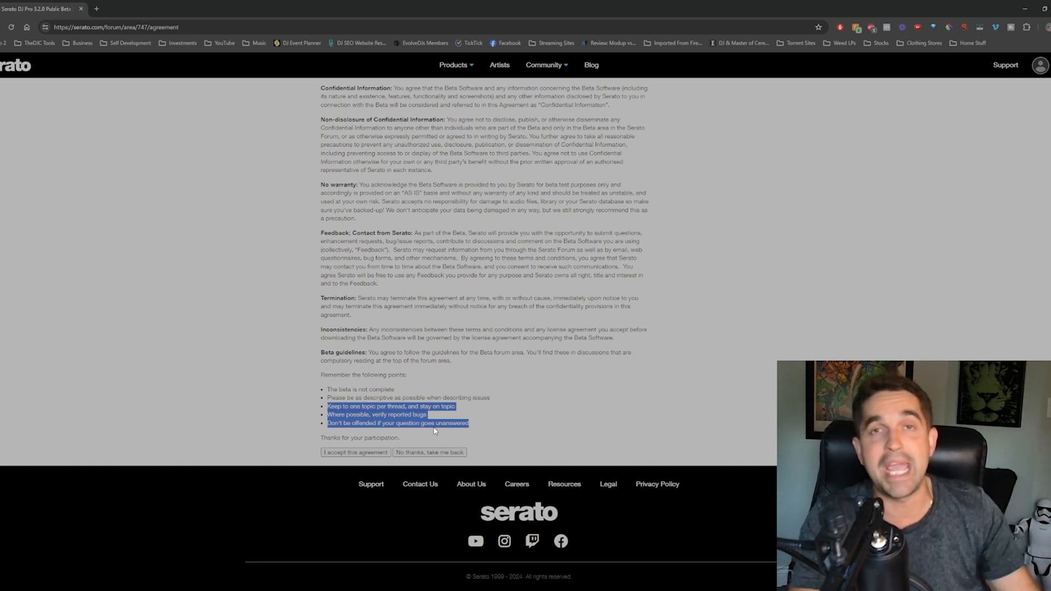
{"action": "mouse_move", "coordinate": [435, 434]}
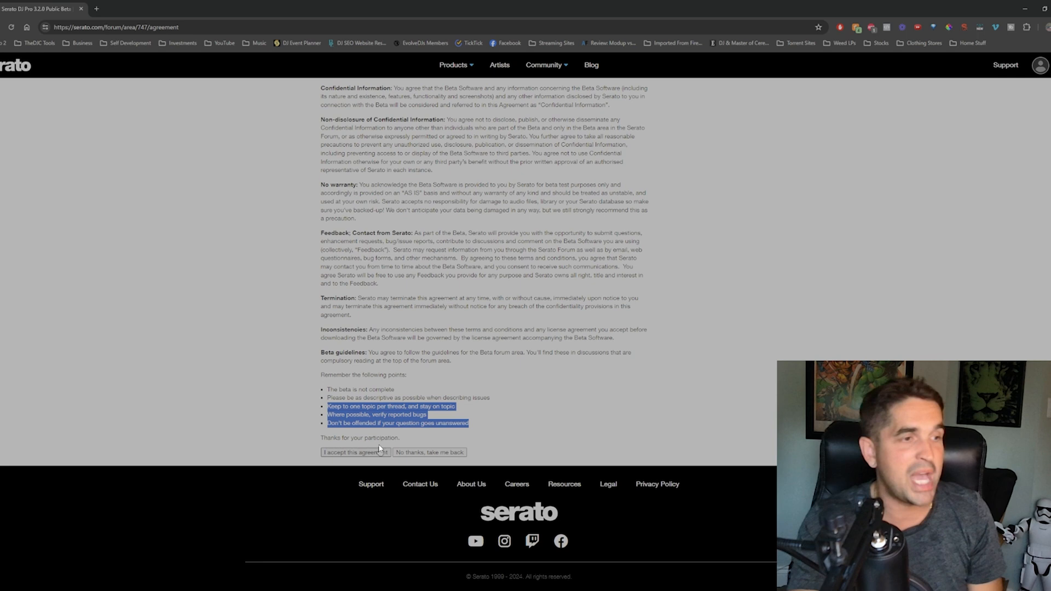
- Accept the beta agreement and enter the 'Download the latest Serato DJ Pro Beta version' thread
{"action": "left_click", "coordinate": [355, 453]}
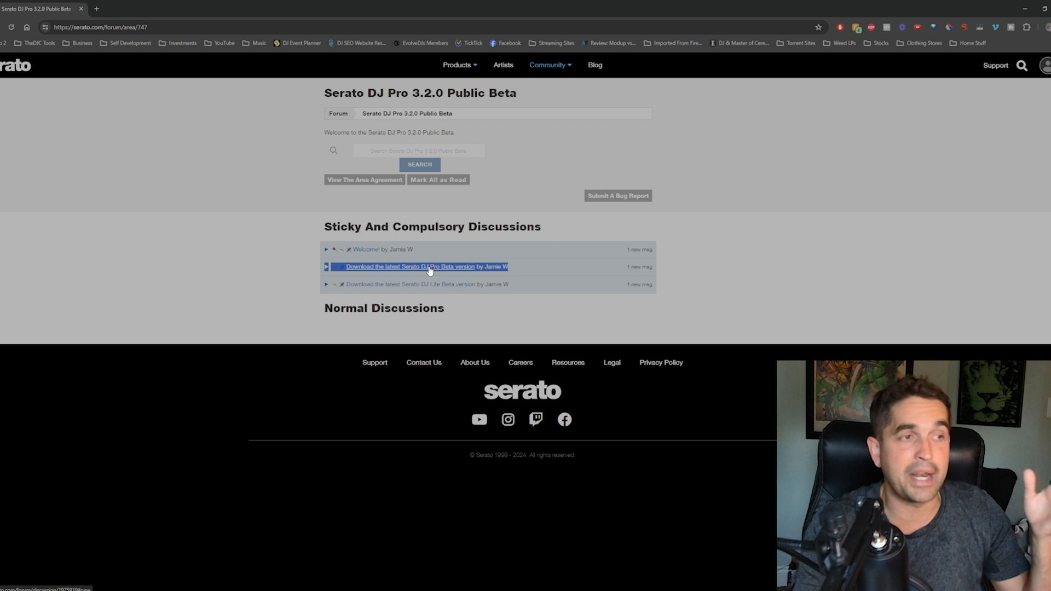
{"action": "left_click", "coordinate": [409, 267]}
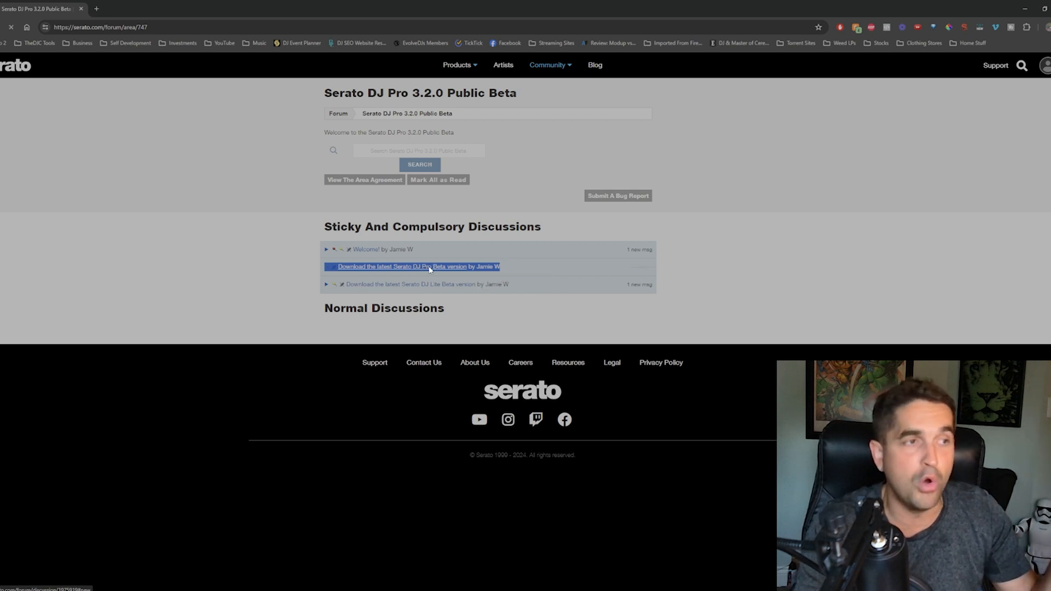
{"action": "left_click", "coordinate": [405, 266]}
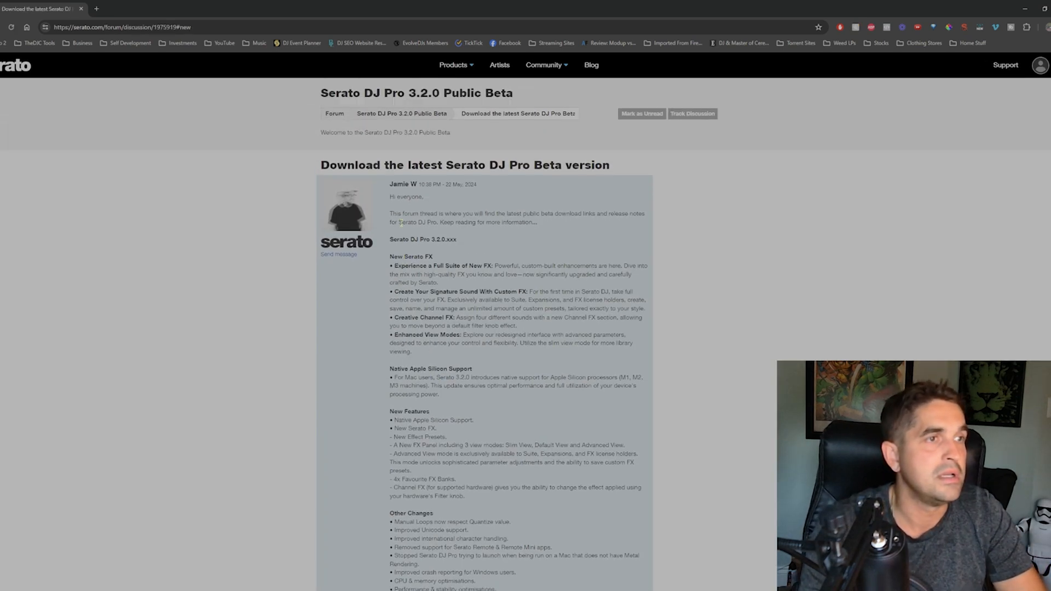
{"action": "double_click", "coordinate": [418, 240]}
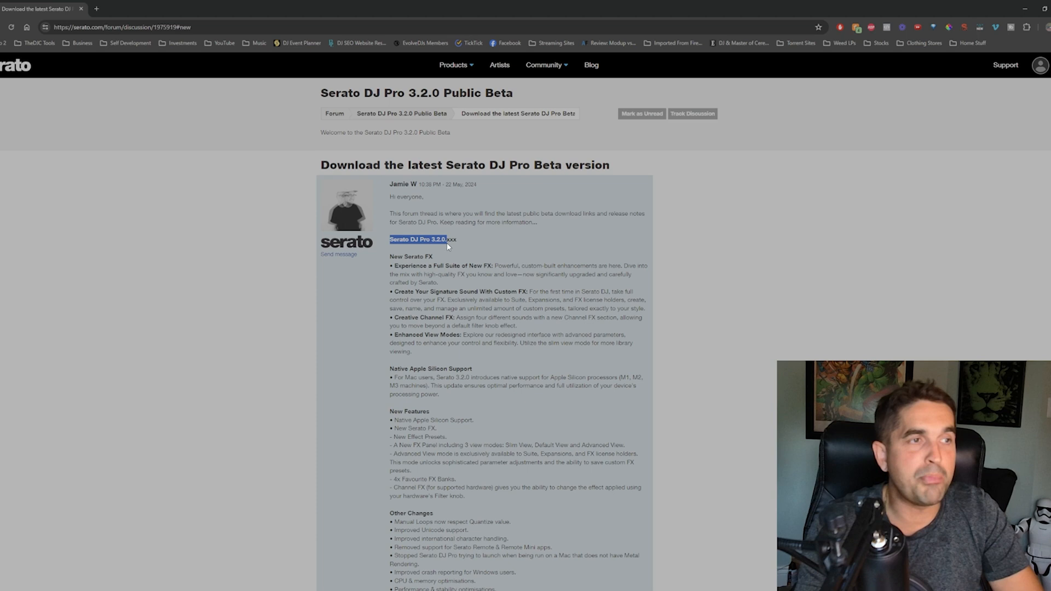
{"action": "scroll", "scroll_direction": "down", "scroll_amount": 3}
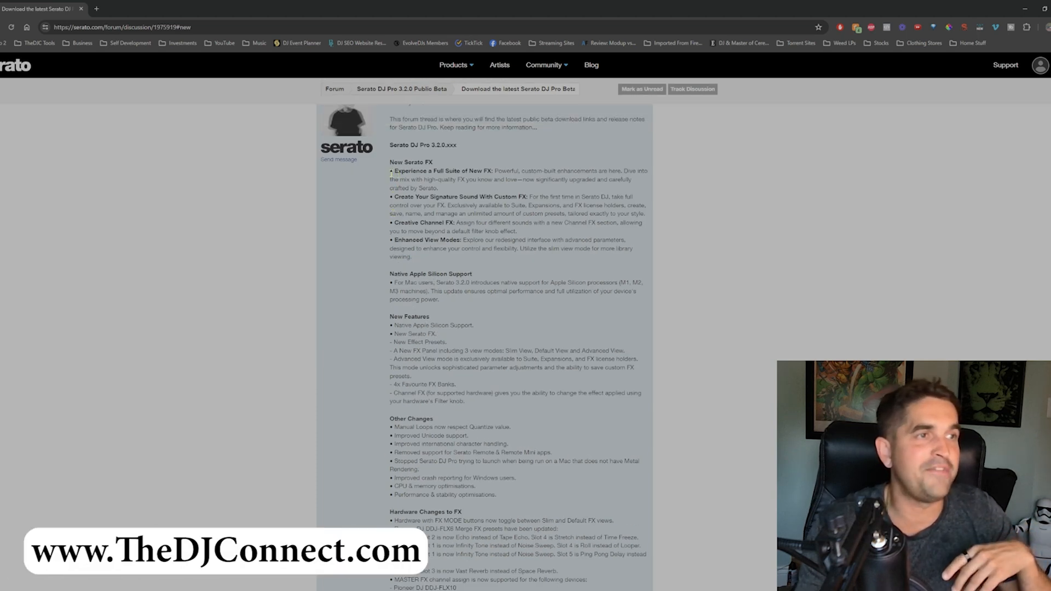
{"action": "left_click_drag", "start_coordinate": [392, 171], "coordinate": [437, 187]}
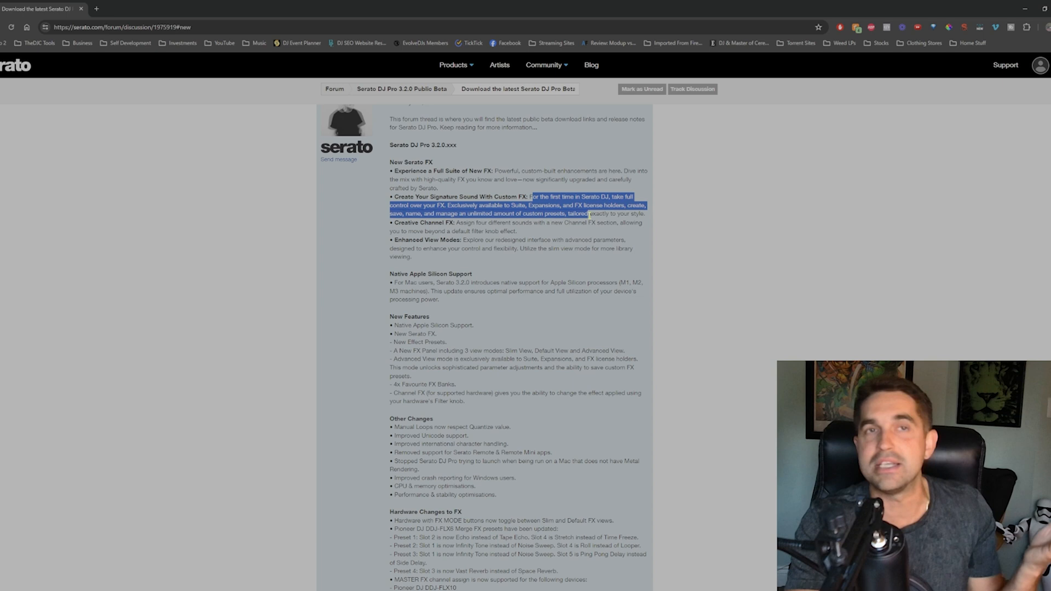
{"action": "left_click", "coordinate": [585, 205]}
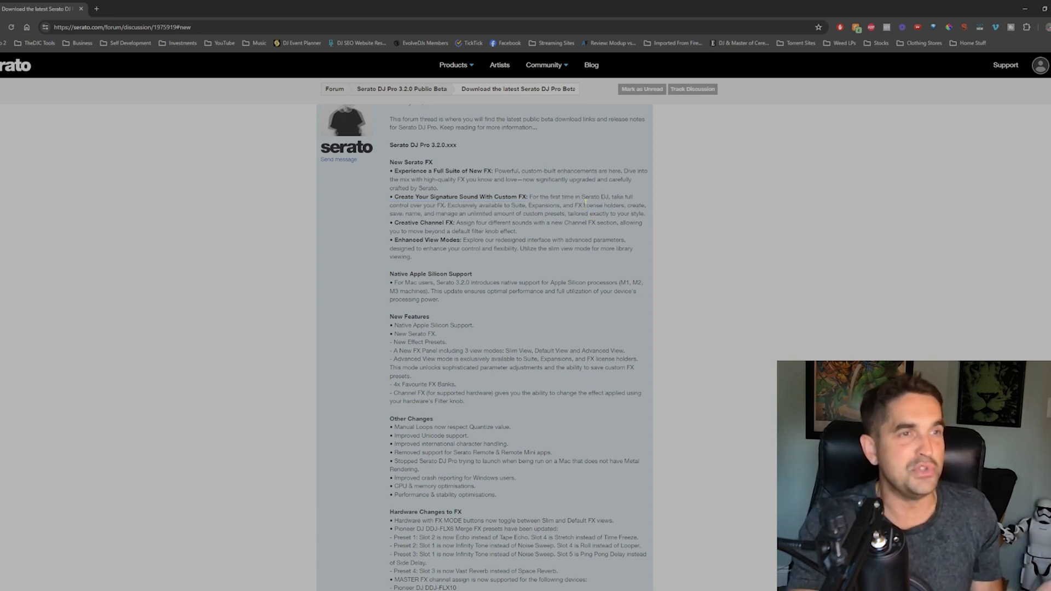
{"action": "left_click_drag", "start_coordinate": [544, 196], "coordinate": [466, 213]}
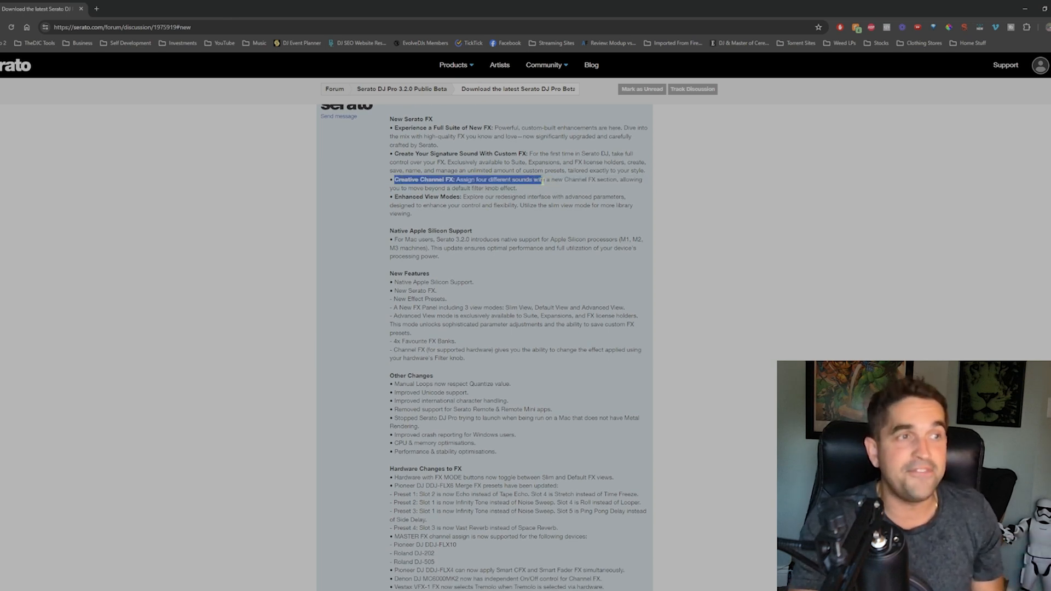
{"action": "left_click_drag", "start_coordinate": [543, 179], "coordinate": [518, 188]}
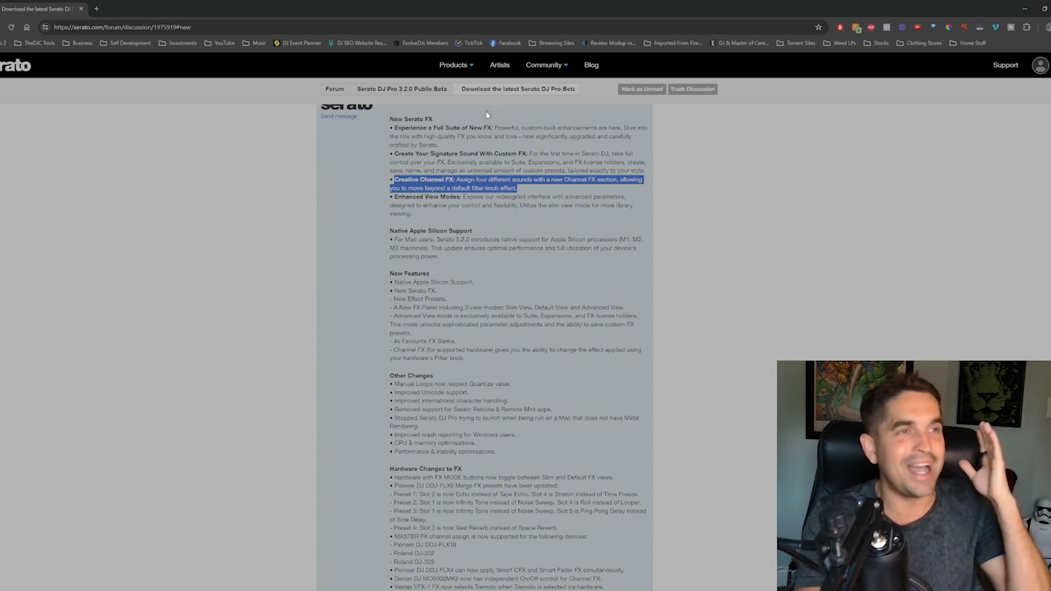
{"action": "mouse_move", "coordinate": [503, 196]}
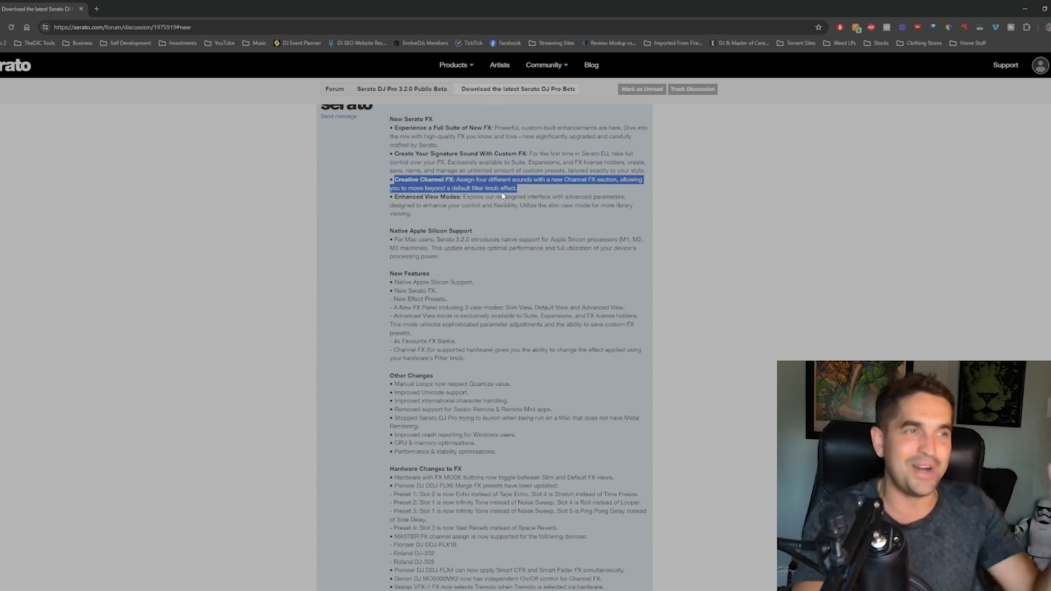
{"action": "mouse_move", "coordinate": [501, 169]}
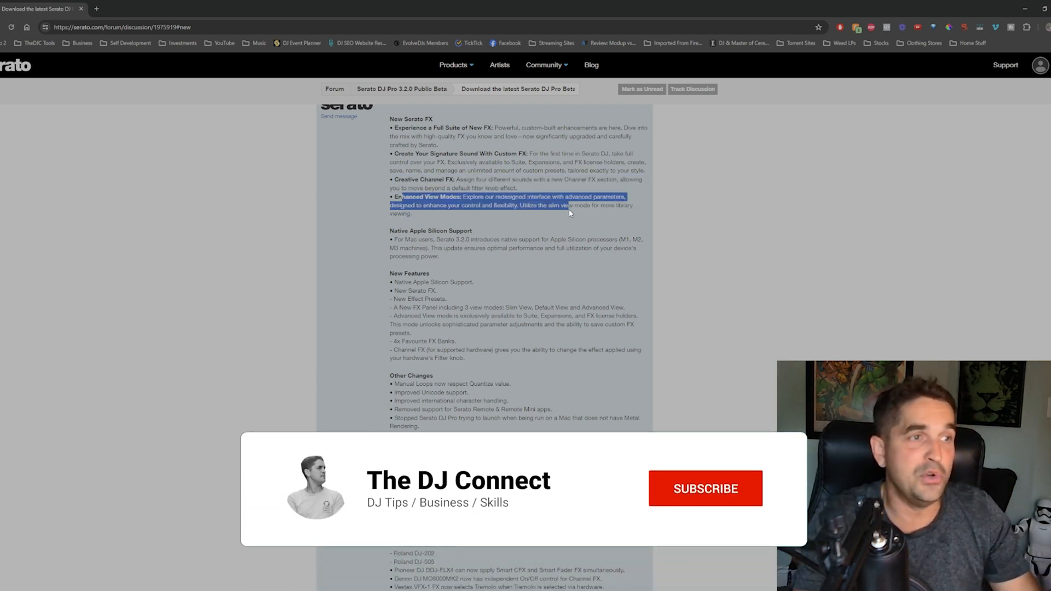
{"action": "left_click", "coordinate": [704, 488]}
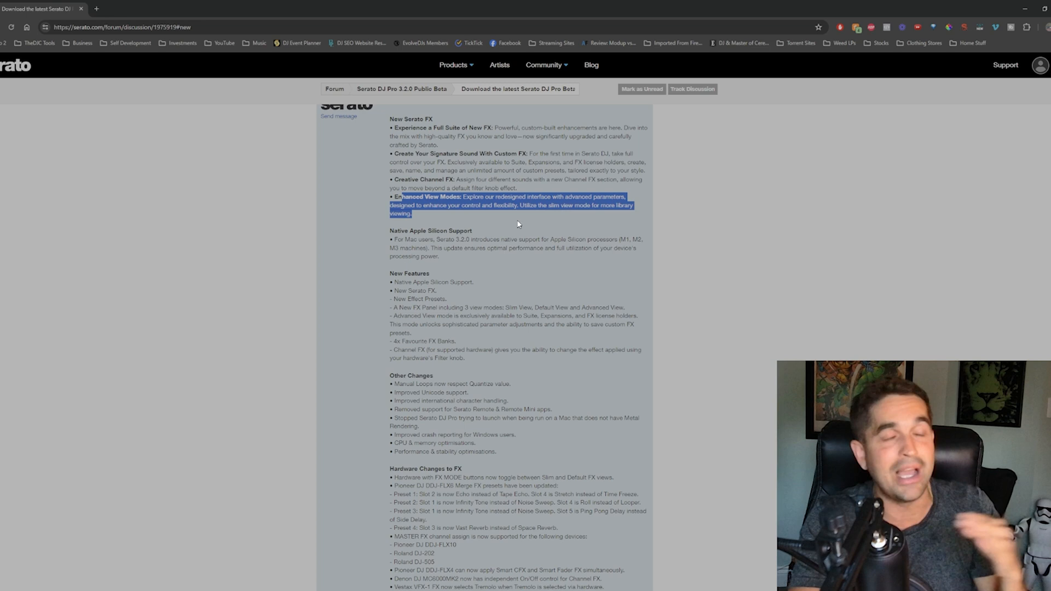
{"action": "mouse_move", "coordinate": [405, 273]}
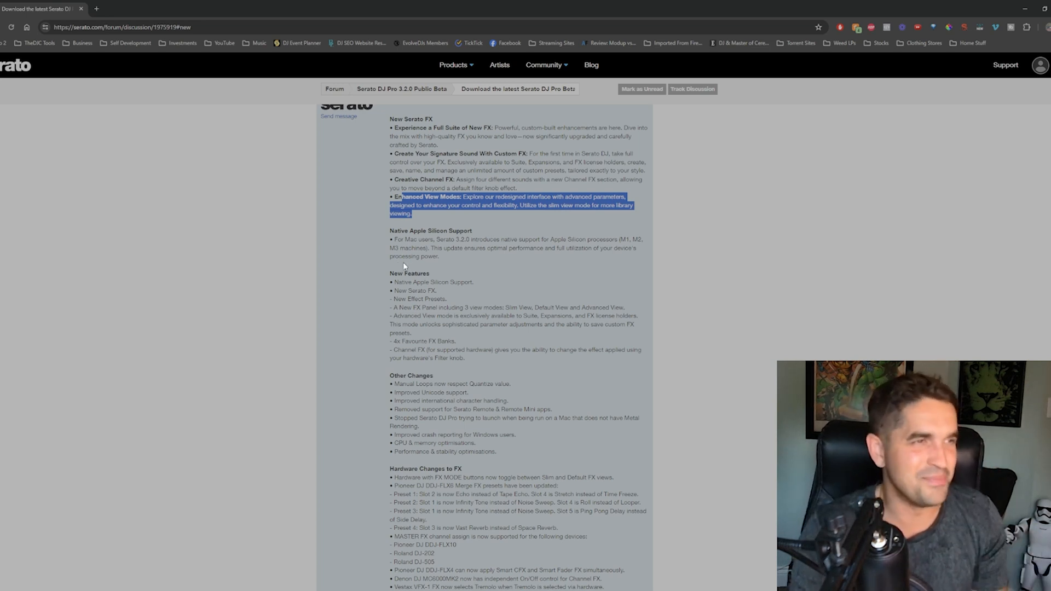
{"action": "scroll", "scroll_direction": "down", "scroll_amount": 3}
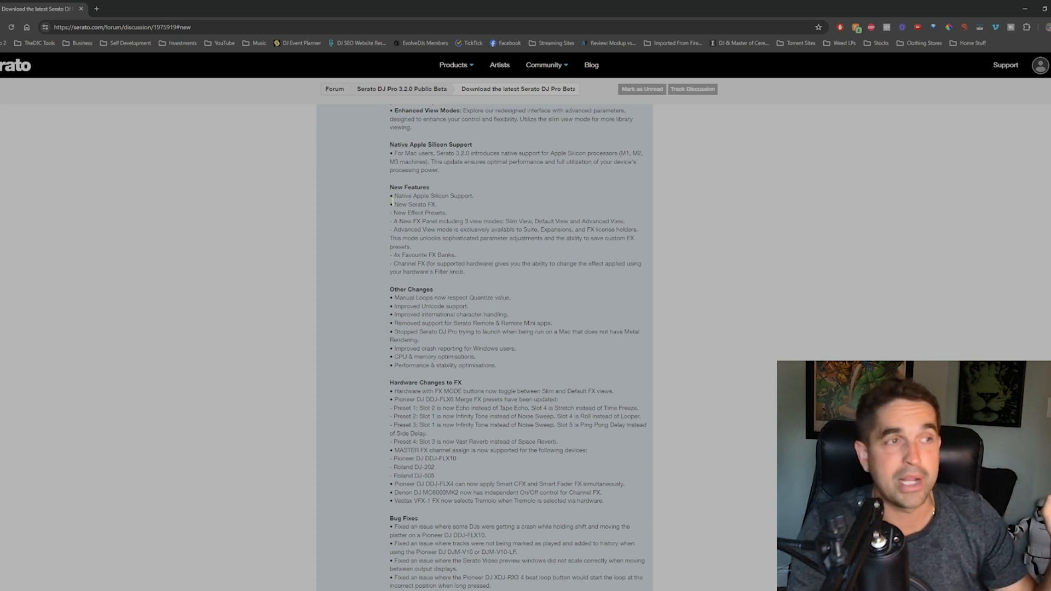
{"action": "scroll", "scroll_direction": "down", "scroll_amount": 3}
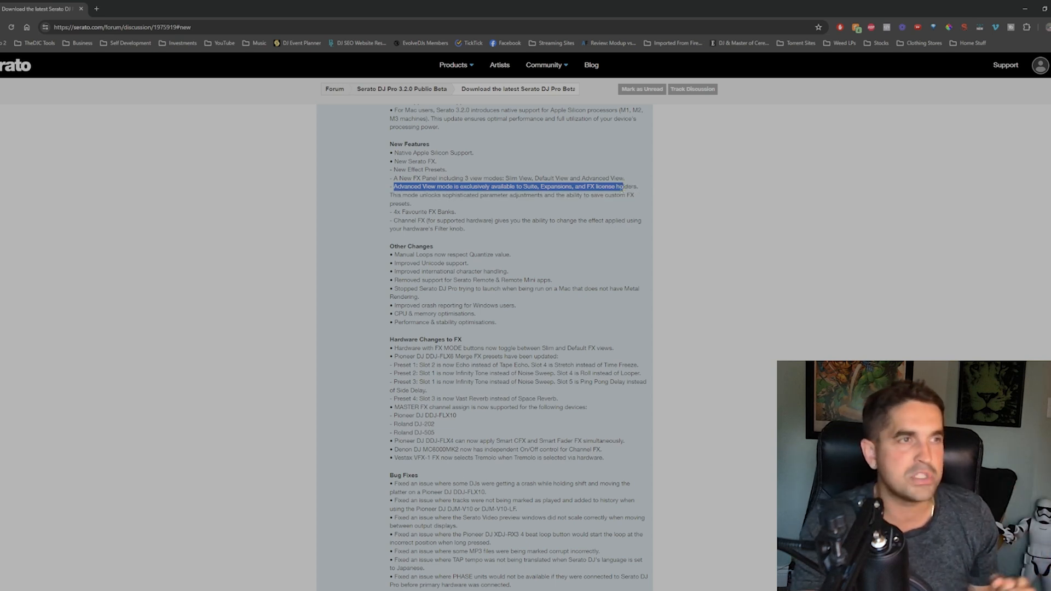
{"action": "scroll", "scroll_direction": "down", "scroll_amount": 3}
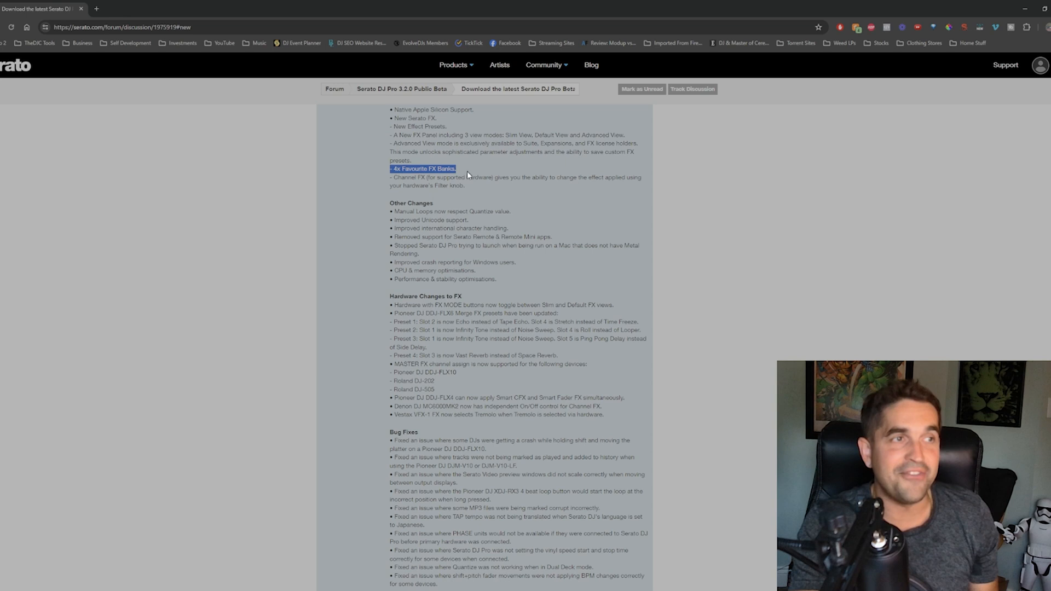
{"action": "left_click_drag", "start_coordinate": [458, 169], "coordinate": [534, 178]}
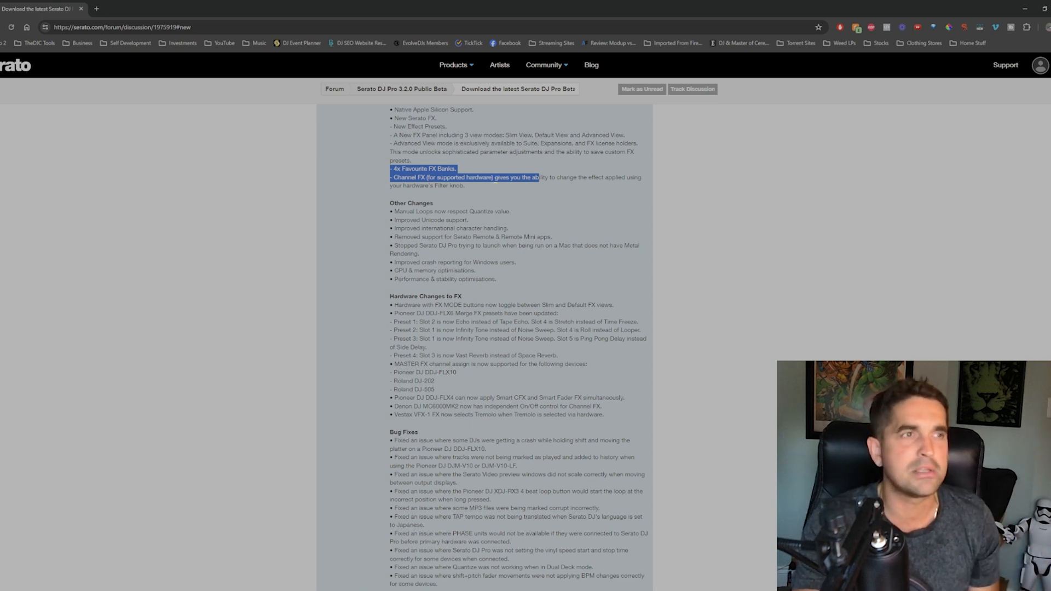
{"action": "scroll", "scroll_direction": "down", "scroll_amount": 3}
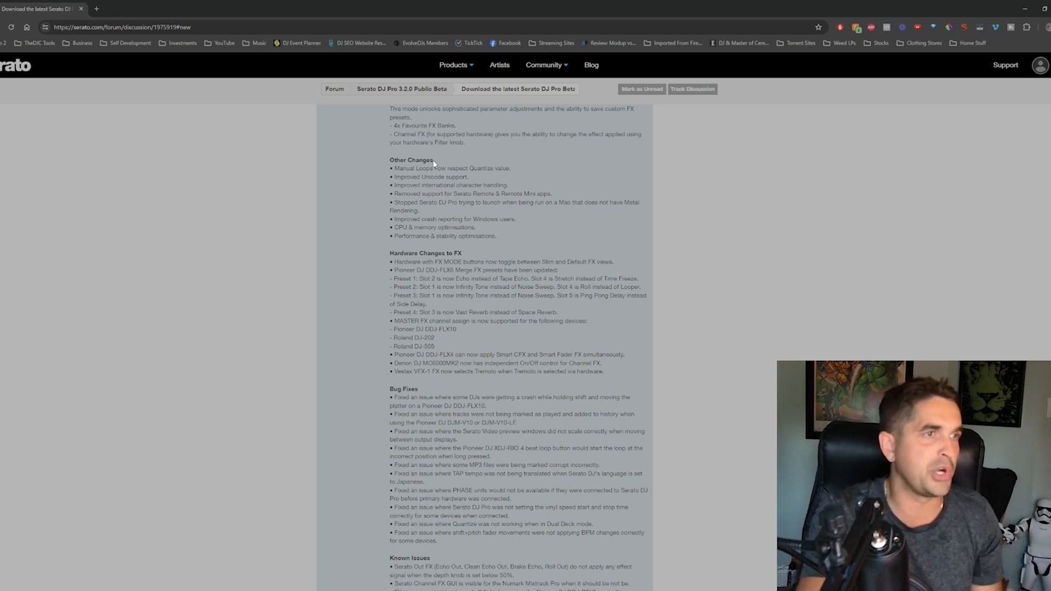
{"action": "left_click_drag", "start_coordinate": [391, 160], "coordinate": [496, 168]}
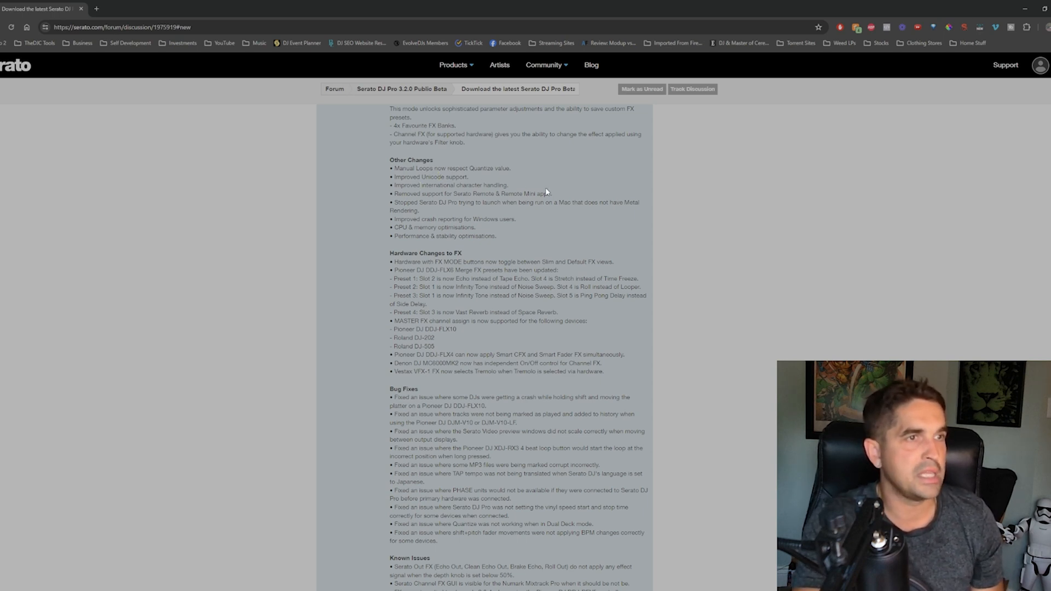
{"action": "left_click_drag", "start_coordinate": [394, 237], "coordinate": [461, 236]}
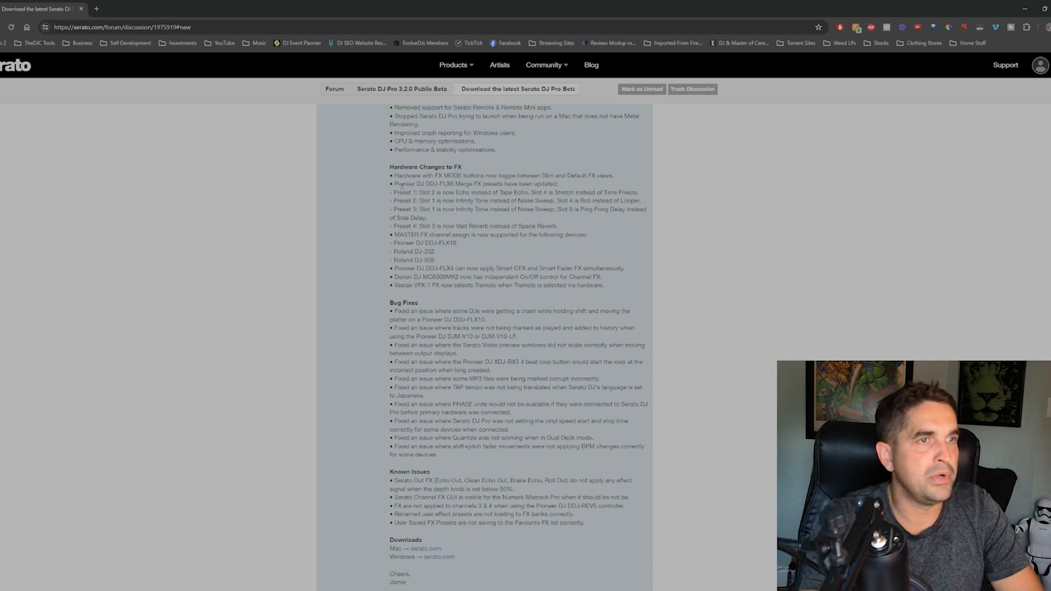
- Review the DJ-FLX6 preset notes and start the Windows Serato DJ Pro 3.2.0 download from serato.com
{"action": "left_click_drag", "start_coordinate": [394, 184], "coordinate": [436, 260]}
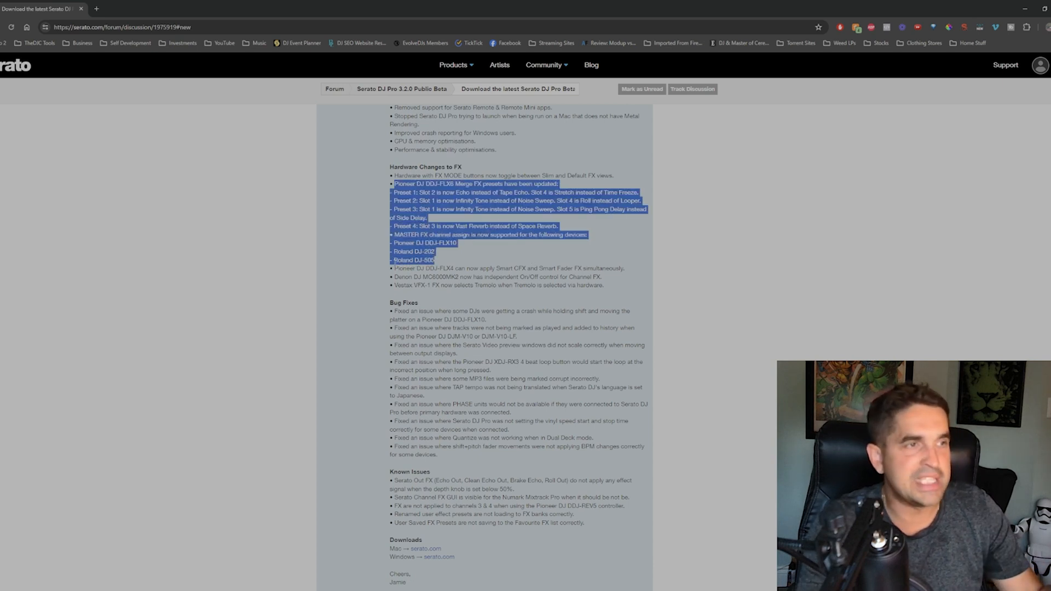
{"action": "scroll", "scroll_direction": "down", "scroll_amount": 3}
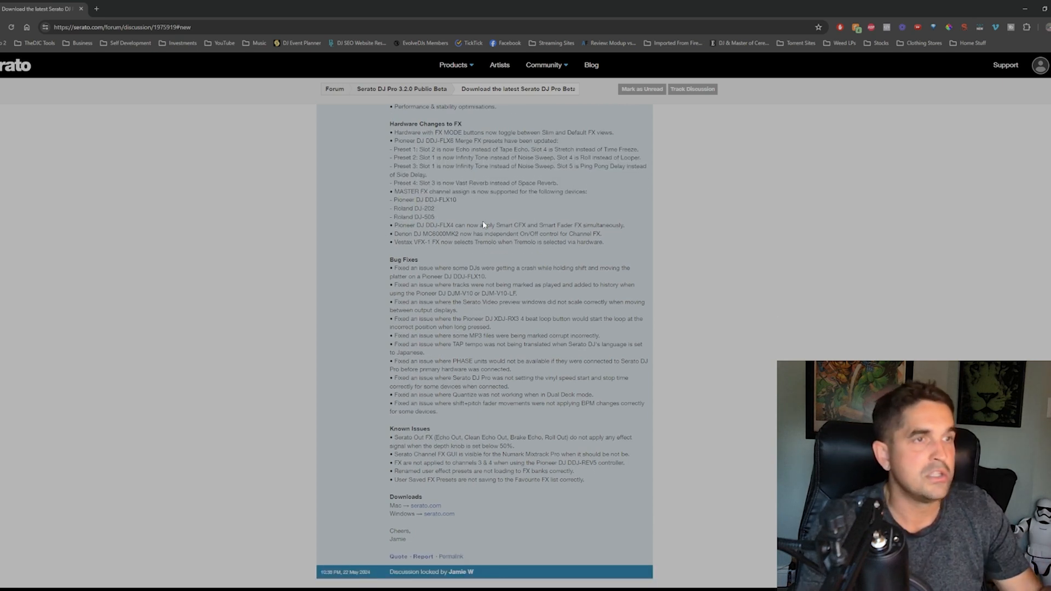
{"action": "scroll", "scroll_direction": "down", "scroll_amount": 3}
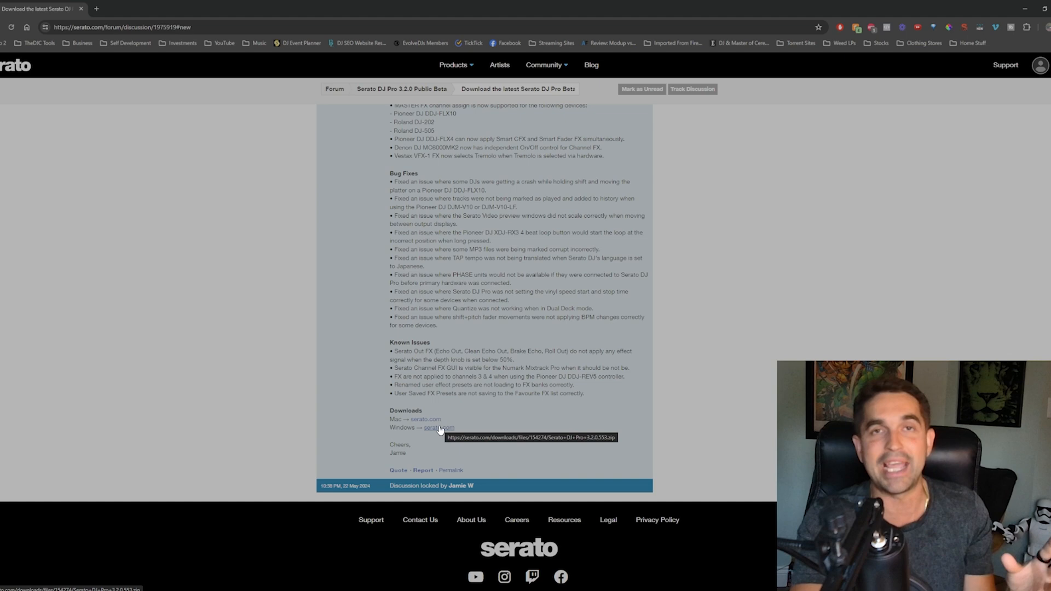
{"action": "left_click", "coordinate": [439, 428]}
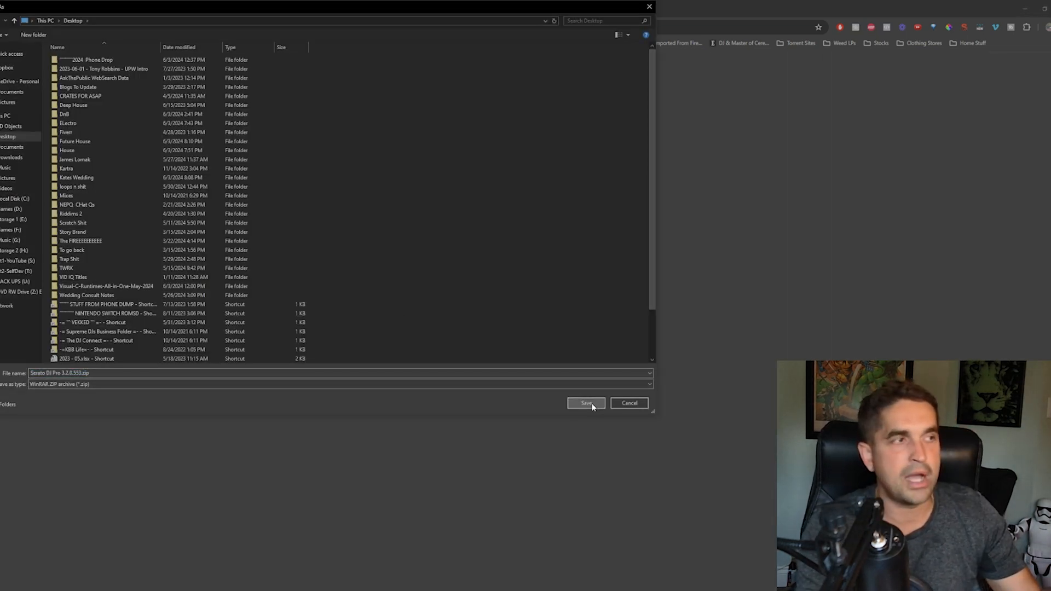
- Save the beta zip to the Desktop and launch the Serato DJ Pro 3.2.0 installer from the archive
{"action": "left_click", "coordinate": [585, 403]}
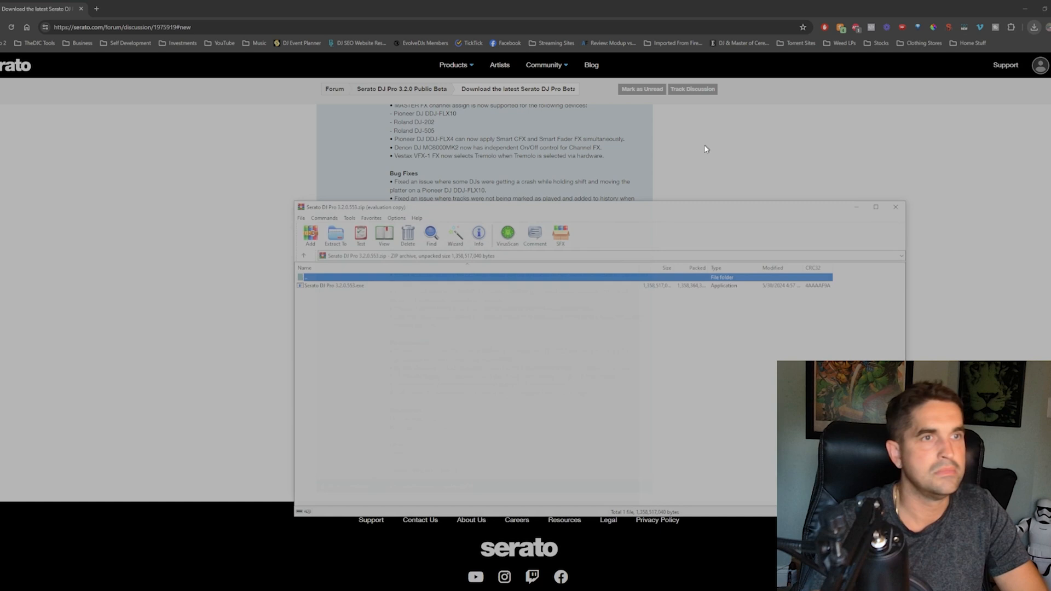
{"action": "left_click", "coordinate": [334, 237]}
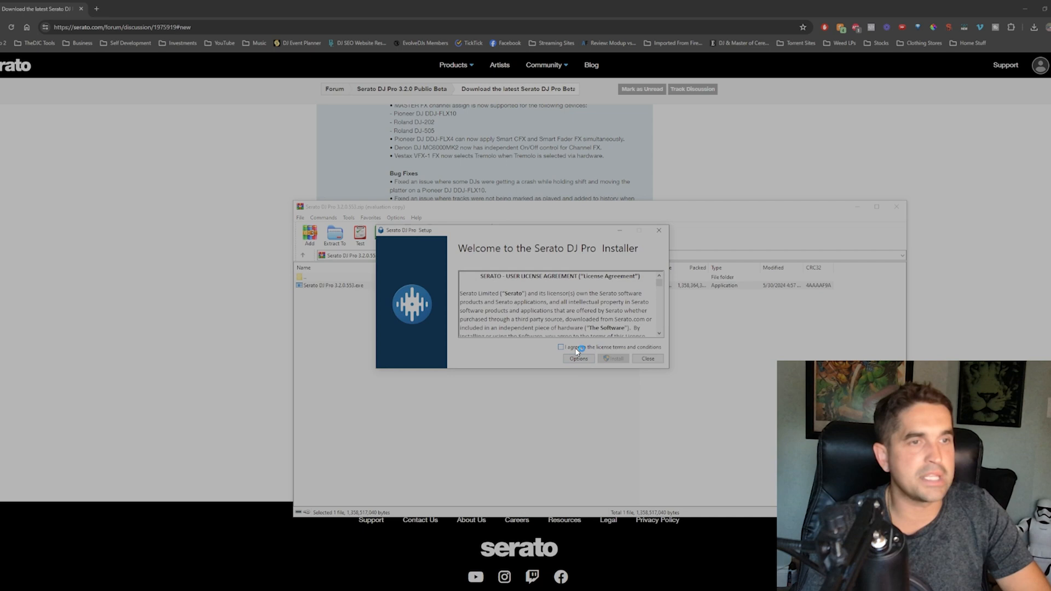
- Confirm the default install location, agree to the license terms and start the installation
{"action": "left_click", "coordinate": [579, 359]}
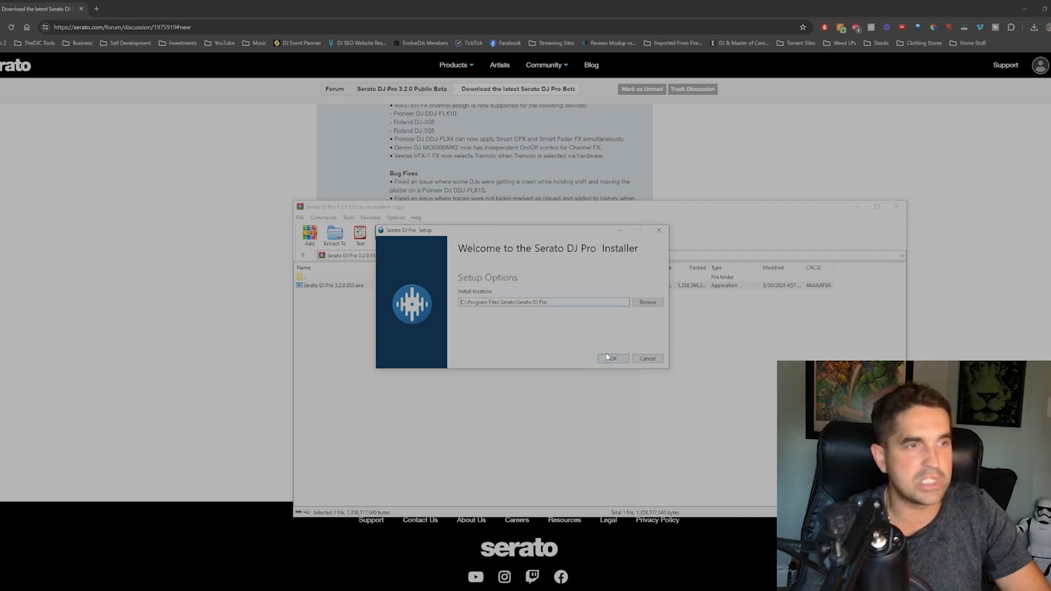
{"action": "left_click", "coordinate": [612, 358]}
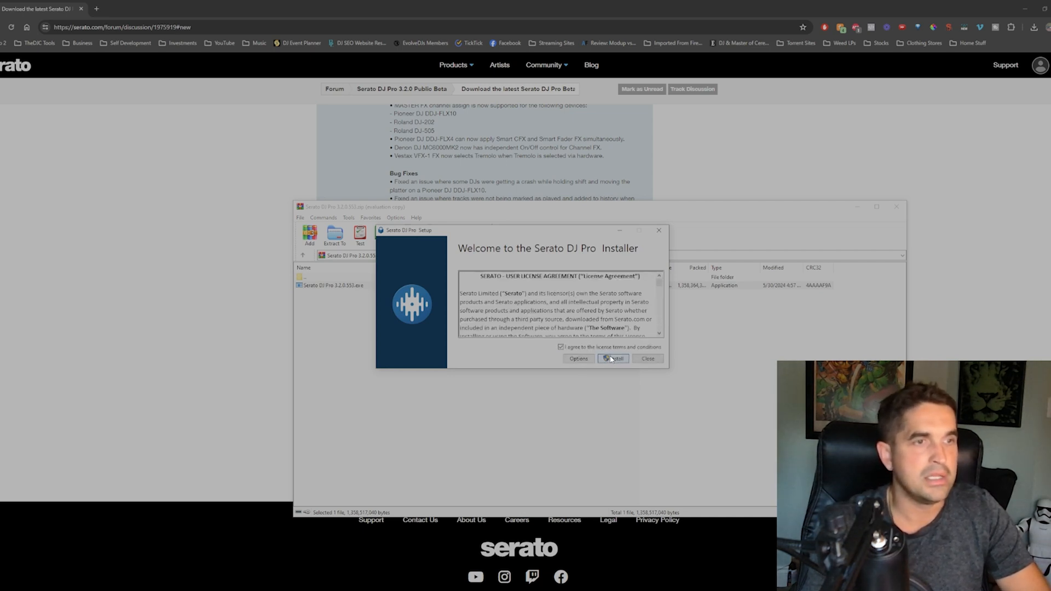
{"action": "left_click", "coordinate": [611, 359]}
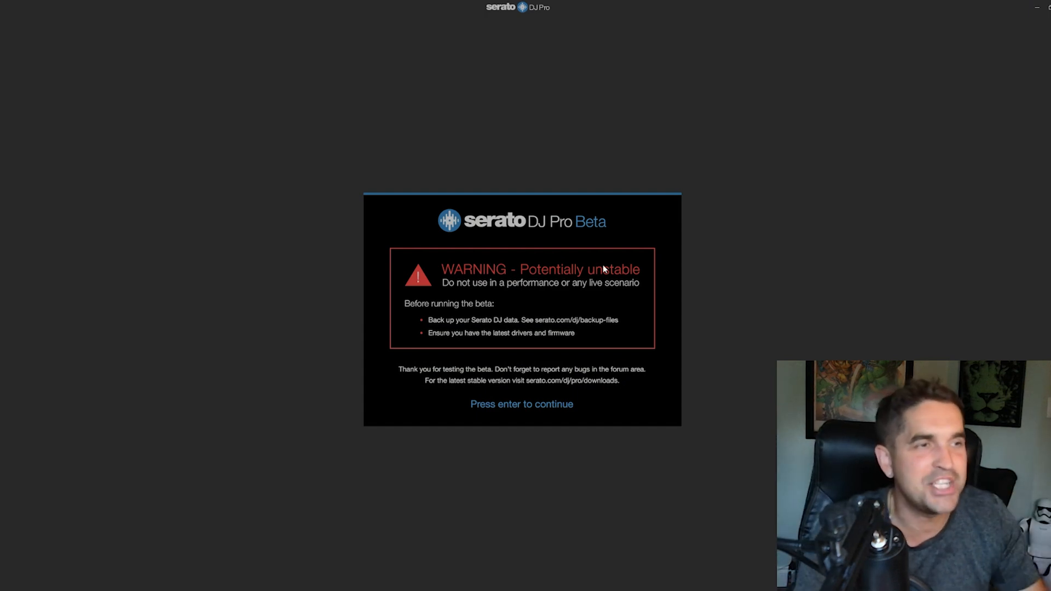
{"action": "mouse_move", "coordinate": [501, 297]}
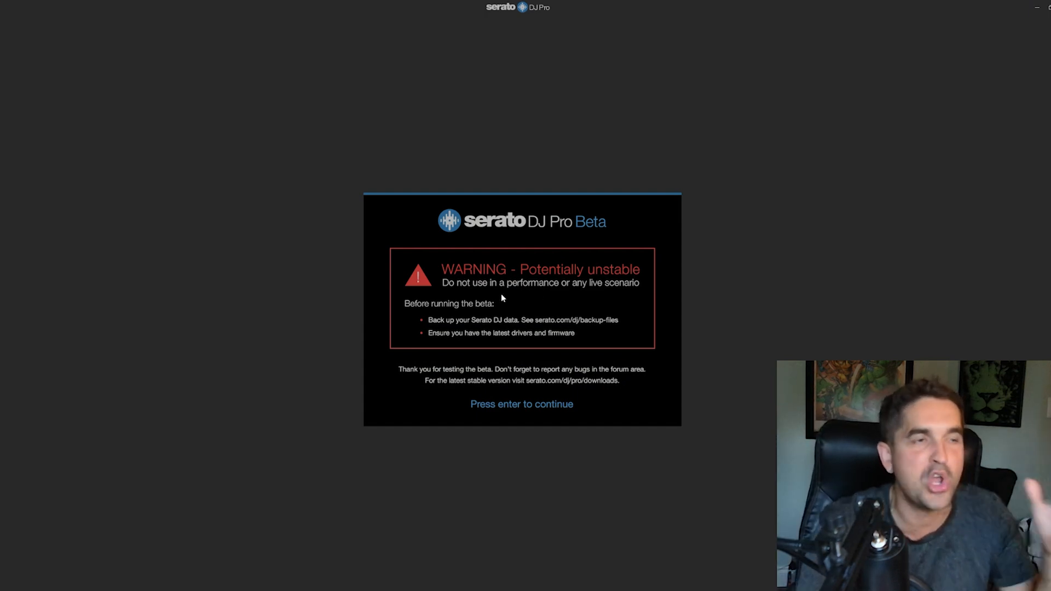
{"action": "mouse_move", "coordinate": [596, 289]}
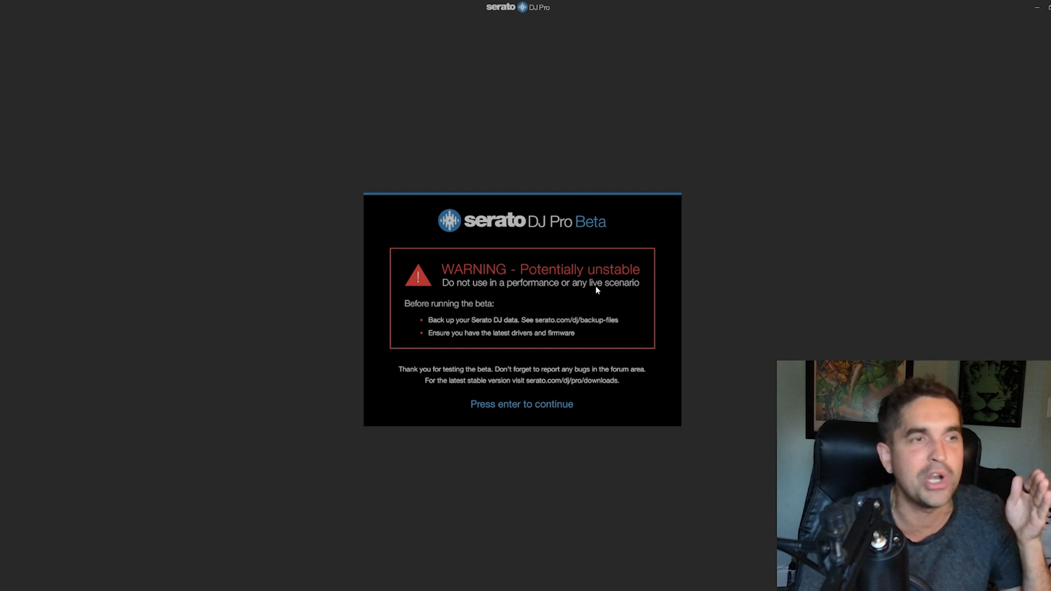
{"action": "mouse_move", "coordinate": [631, 342]}
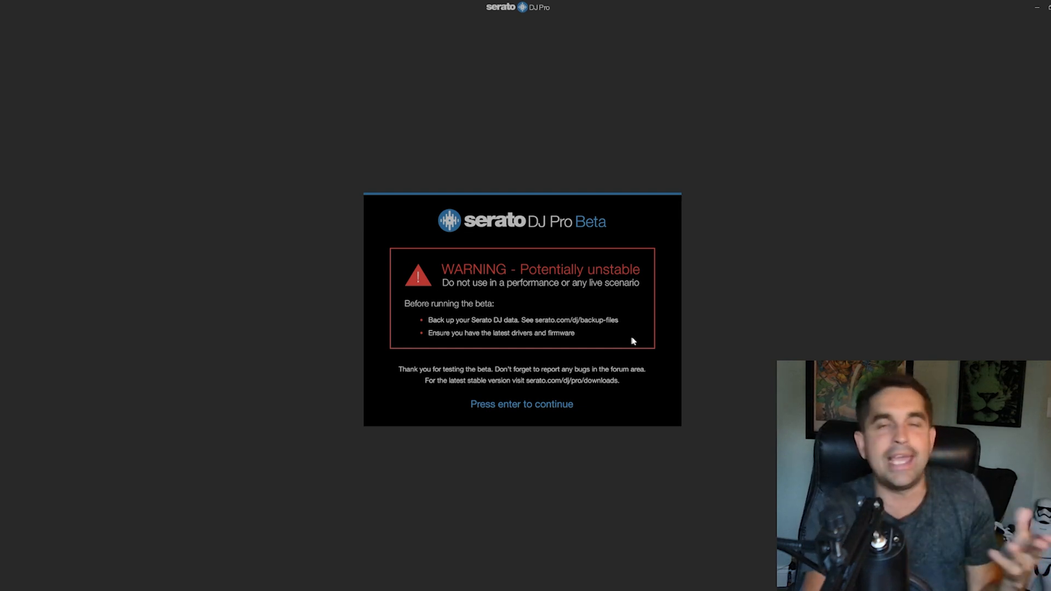
{"action": "mouse_move", "coordinate": [566, 324]}
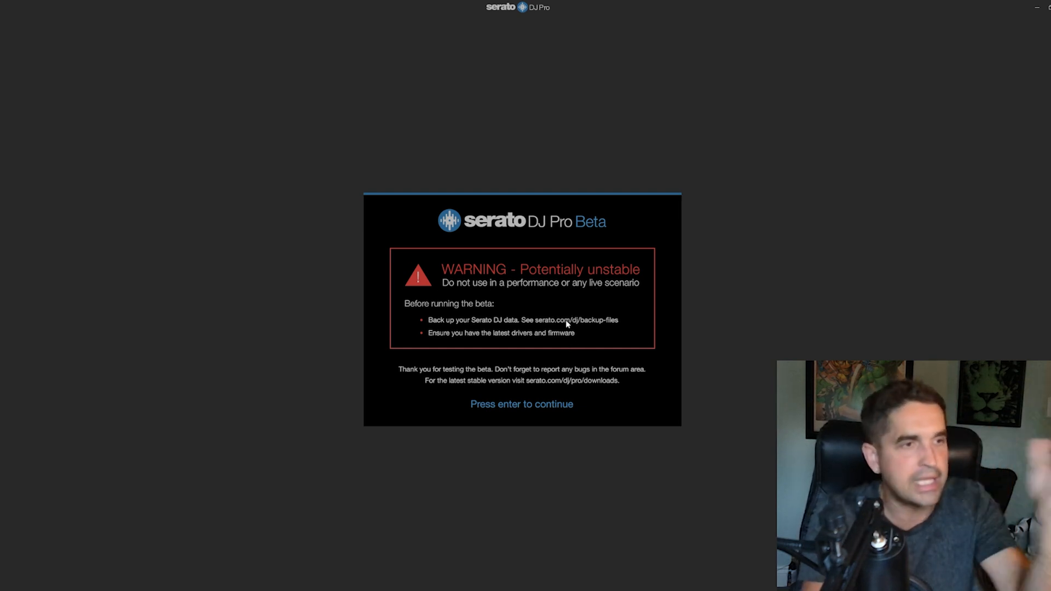
{"action": "mouse_move", "coordinate": [563, 330]}
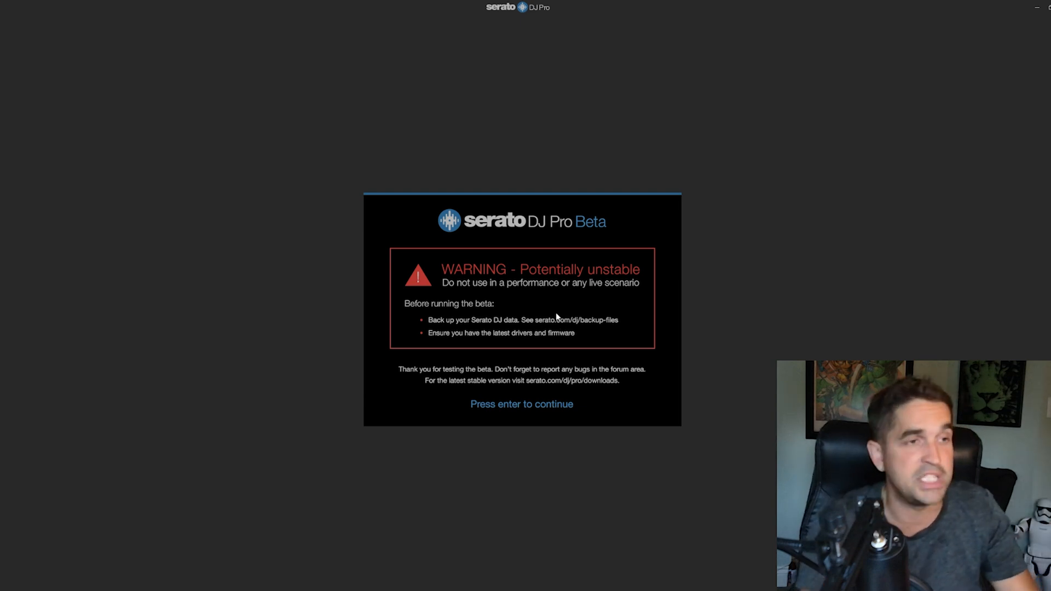
- Continue past the Serato DJ Pro beta 'potentially unstable' warning screen
{"action": "key", "text": "enter"}
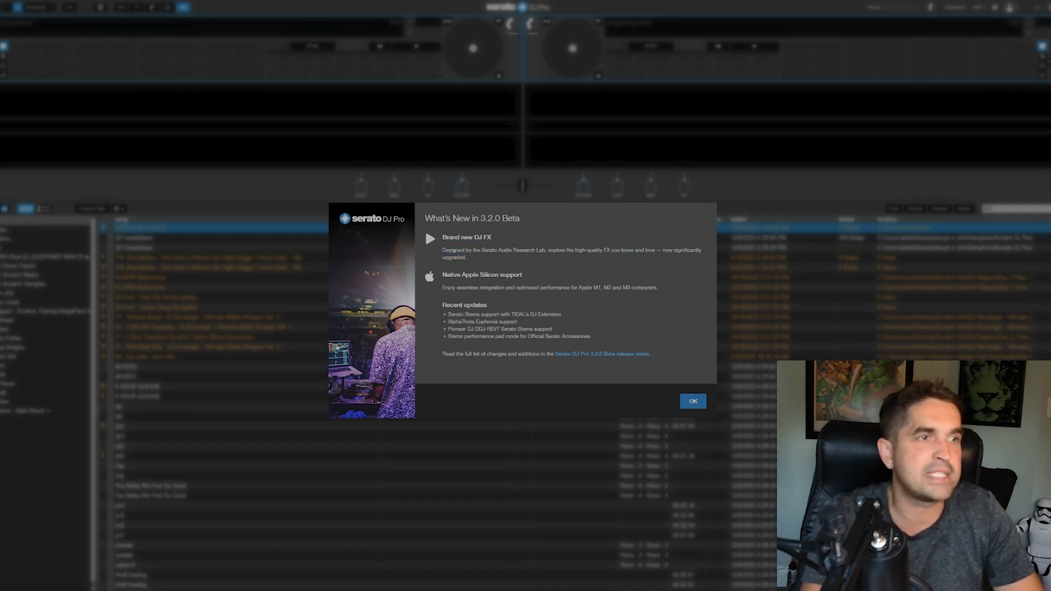
- Note the Pioneer DJ-REV7 Serato Stems support line and dismiss the What's New in 3.2.0 Beta dialog
{"action": "left_click_drag", "start_coordinate": [443, 250], "coordinate": [556, 250]}
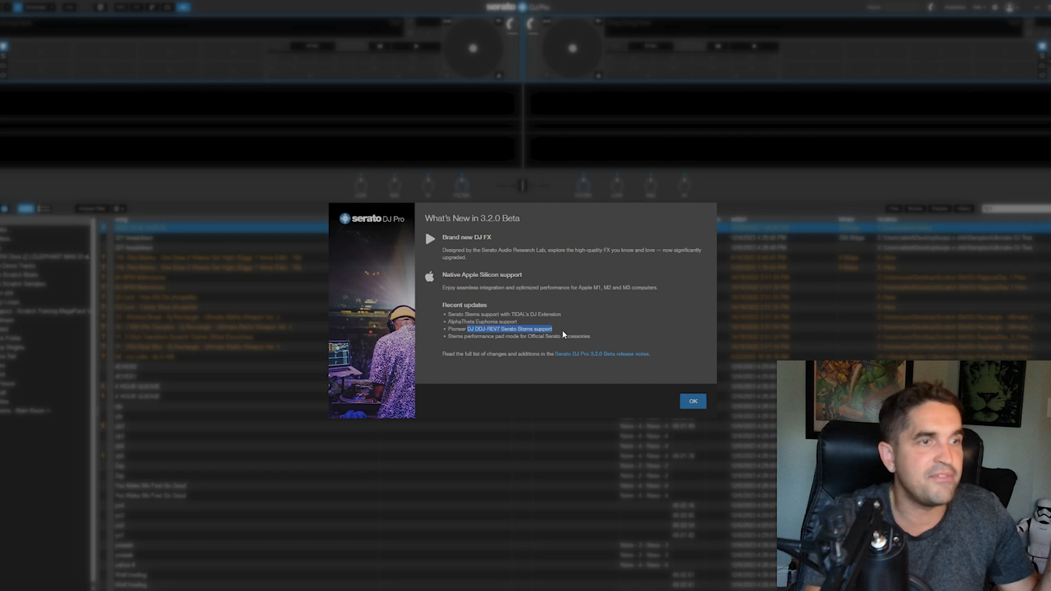
{"action": "left_click", "coordinate": [692, 401]}
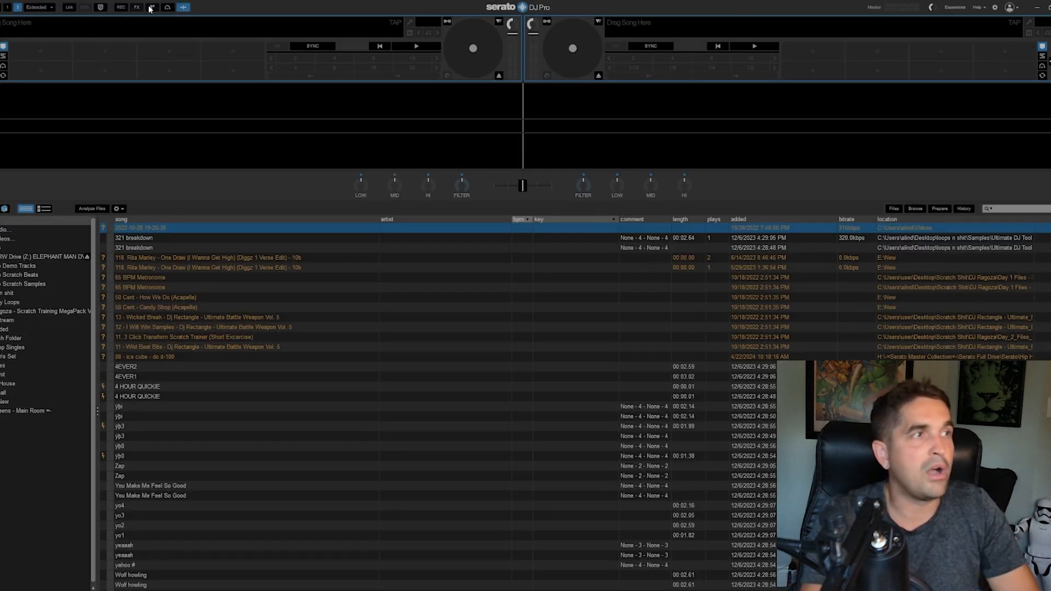
- Enter Setup, look over the DJ Preferences and move to the FX settings
{"action": "left_click", "coordinate": [137, 8]}
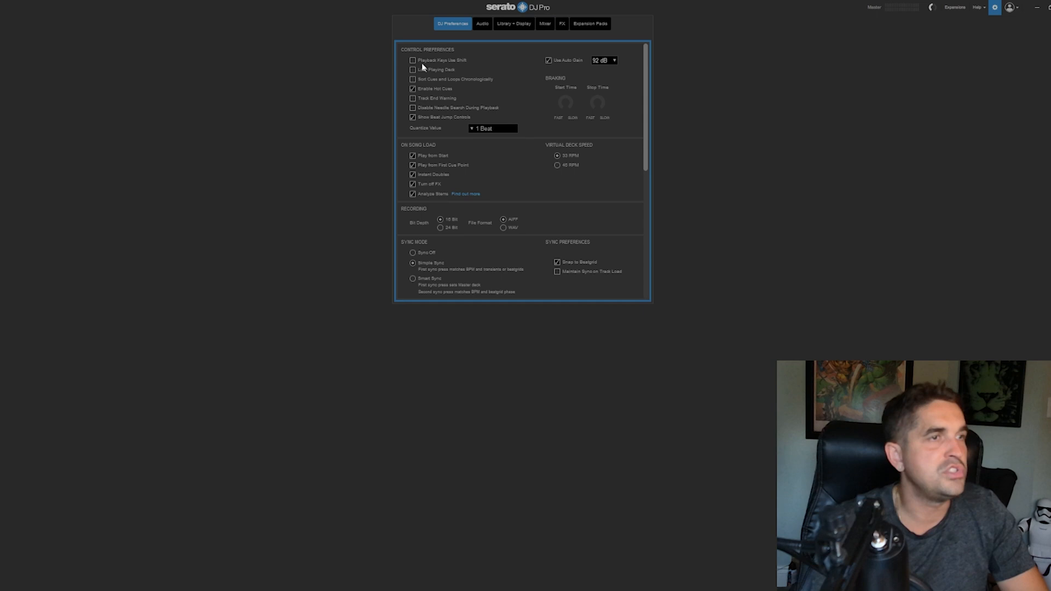
{"action": "left_click", "coordinate": [413, 88]}
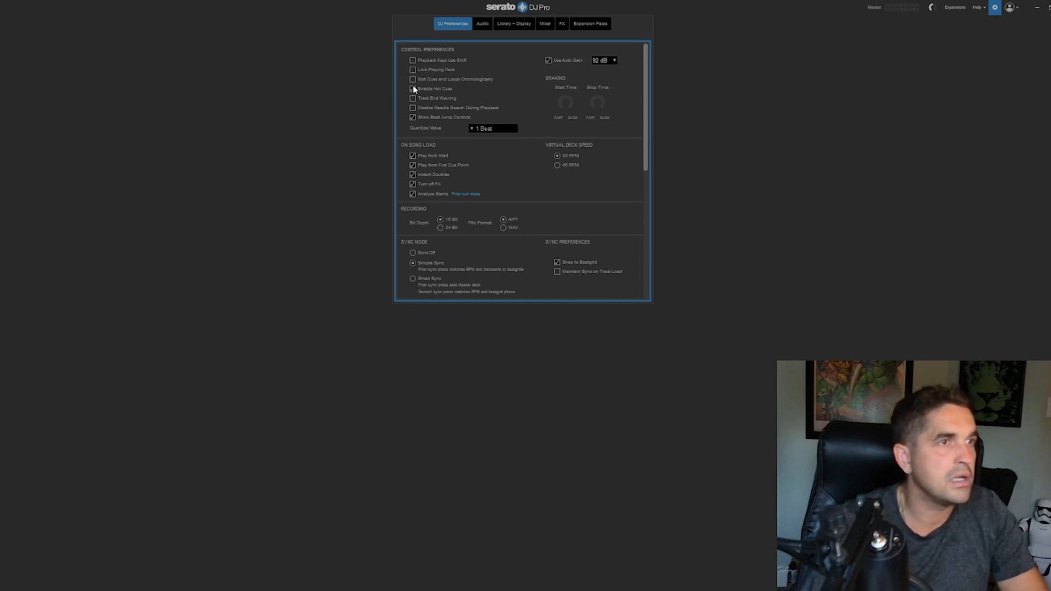
{"action": "left_click", "coordinate": [413, 88]}
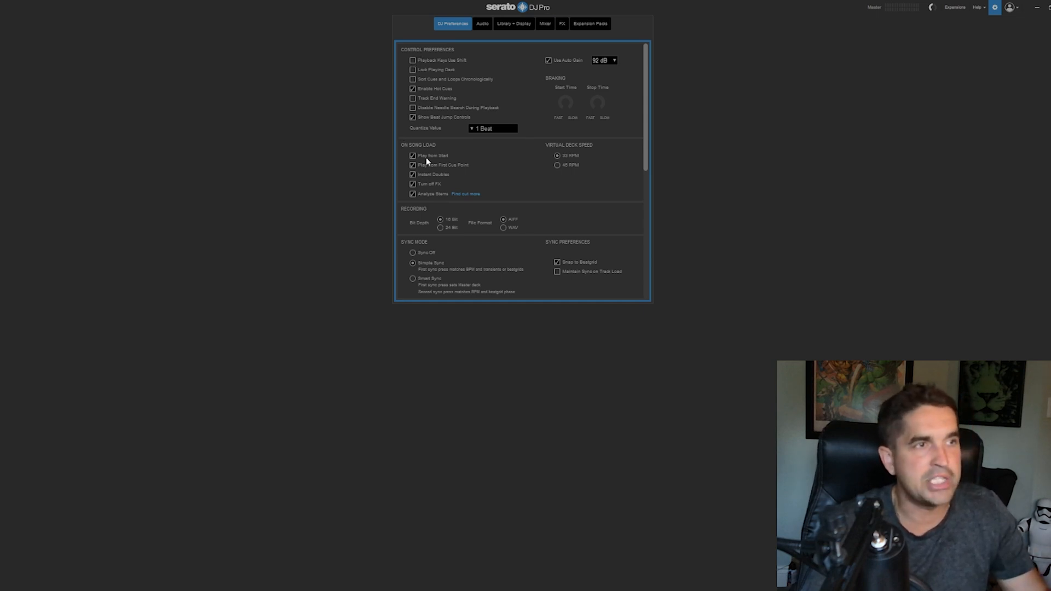
{"action": "mouse_move", "coordinate": [473, 65]}
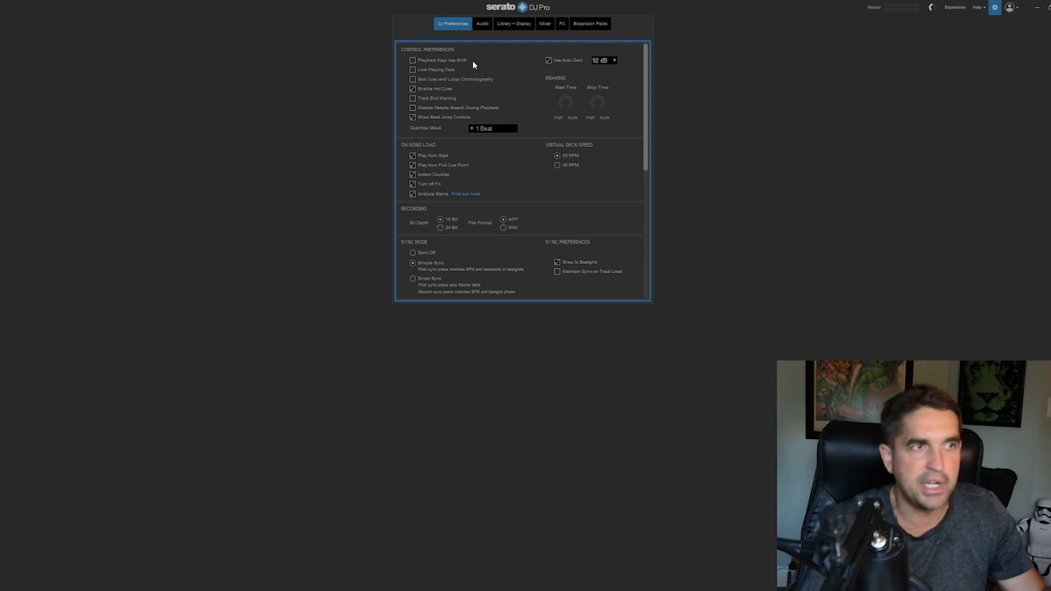
{"action": "left_click", "coordinate": [560, 23]}
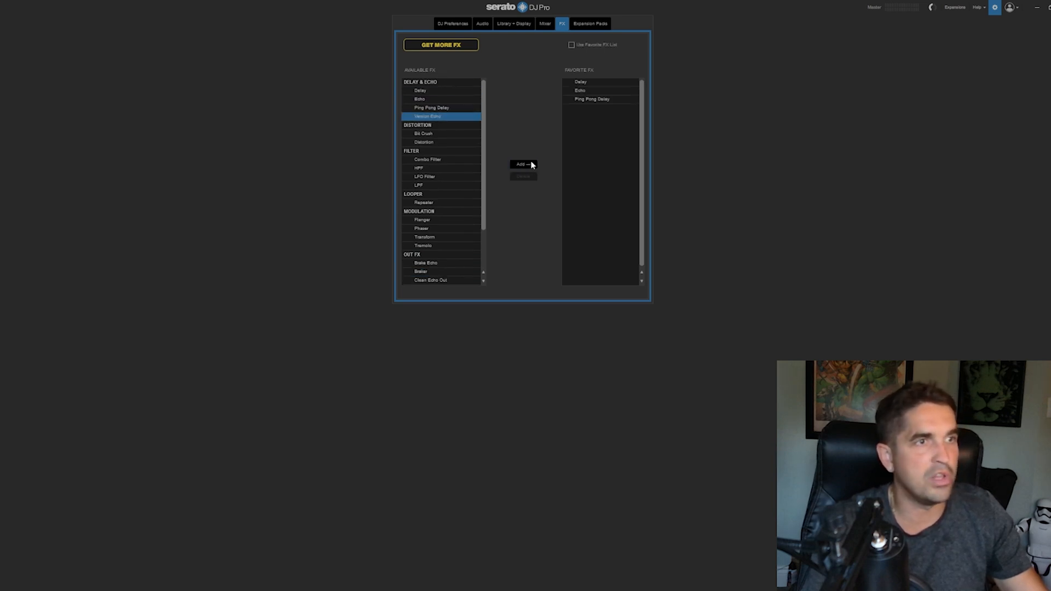
- Add Brake Echo, Braker, Clean Echo Out, Combo Fade Echo, Echo Out and Epic Reverb to the favourite FX
{"action": "left_click", "coordinate": [523, 164]}
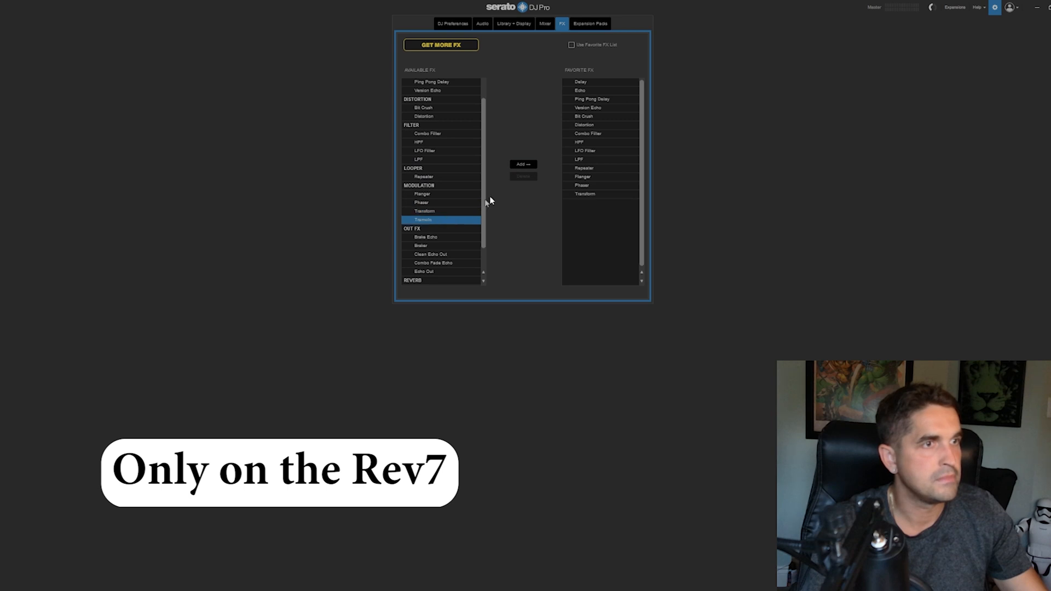
{"action": "left_click", "coordinate": [523, 164]}
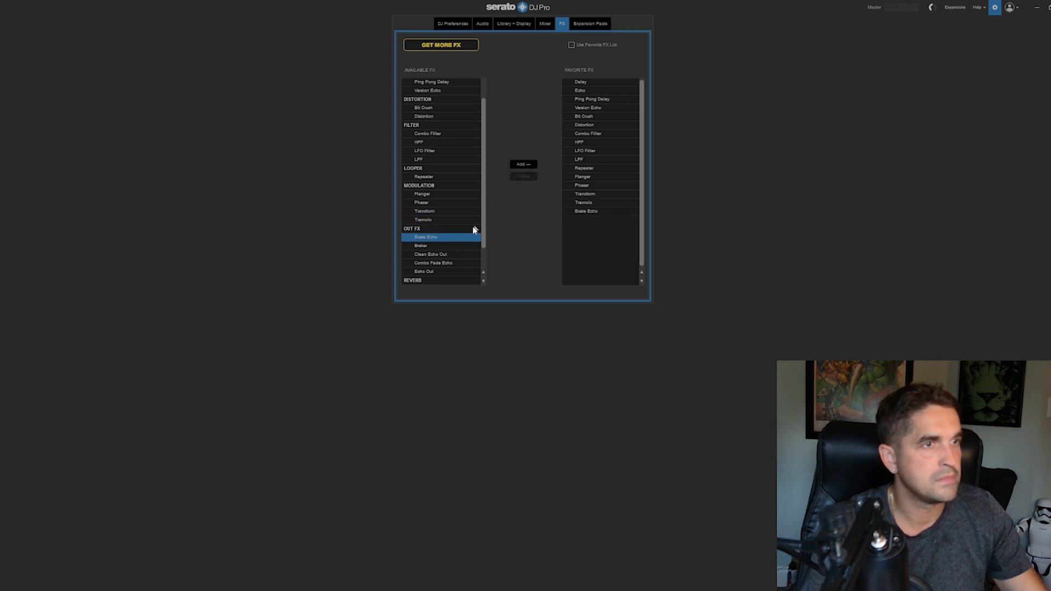
{"action": "left_click", "coordinate": [430, 254]}
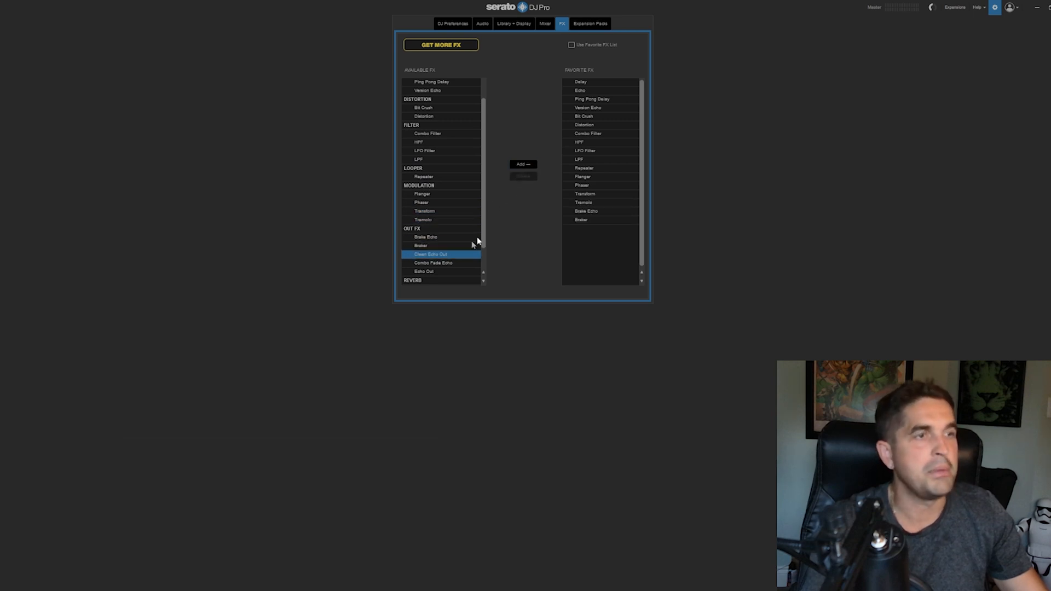
{"action": "left_click", "coordinate": [524, 164]}
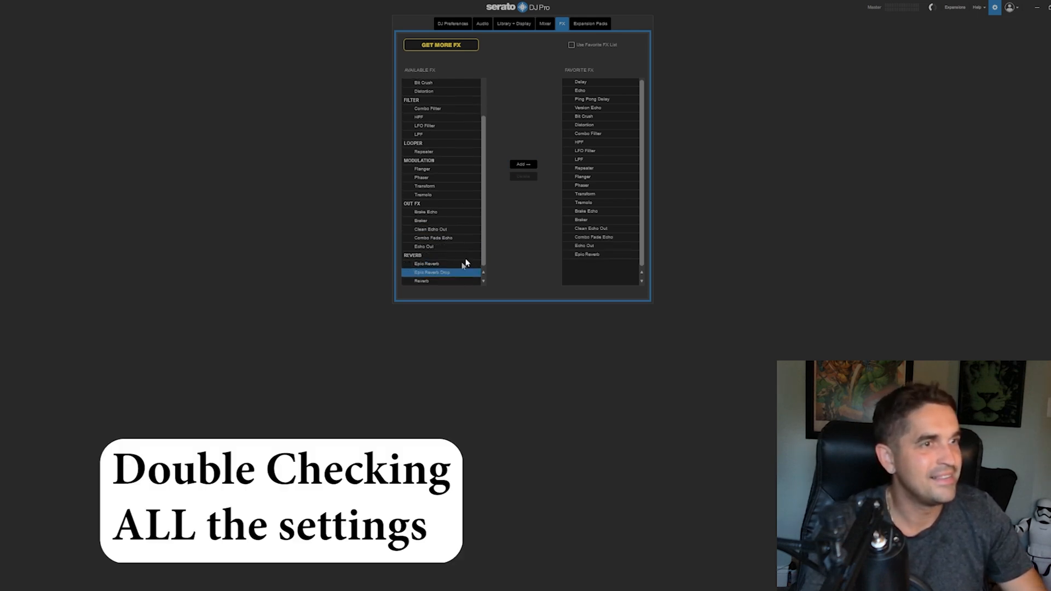
{"action": "left_click", "coordinate": [589, 23]}
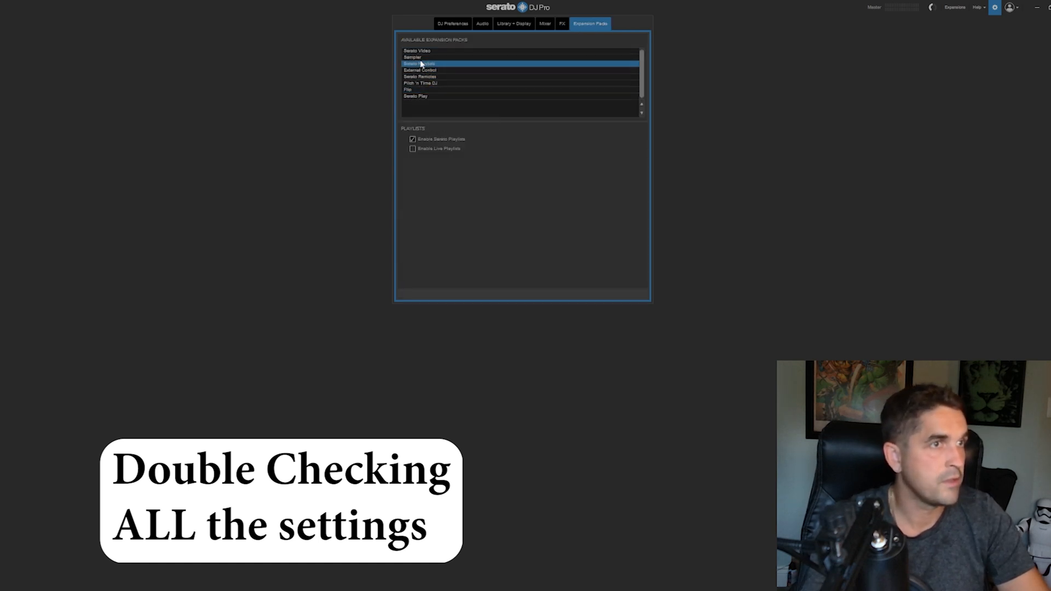
- Glance at the Expansion Packs list before leaving Setup for the main decks view
{"action": "left_click", "coordinate": [545, 23]}
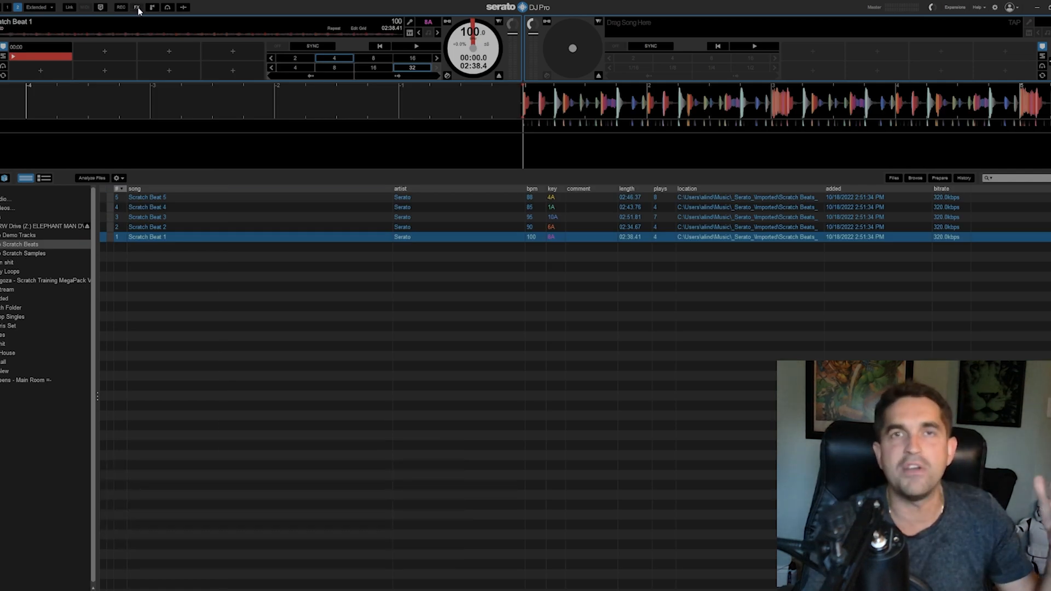
- Show the FX panel and toggle the first effect on and off over the playing Scratch Beat 1
{"action": "left_click", "coordinate": [136, 7]}
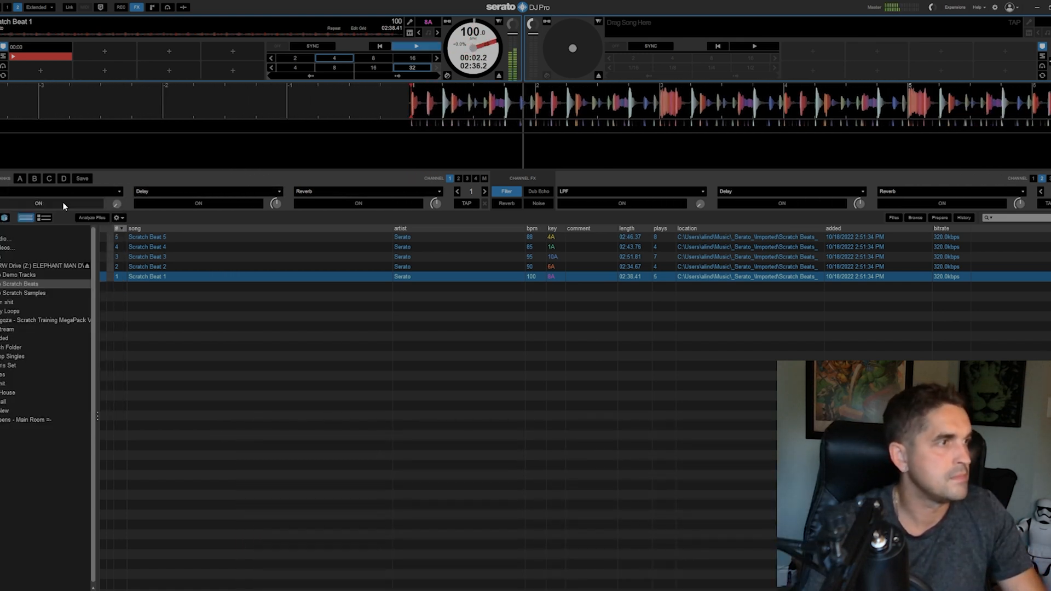
{"action": "left_click", "coordinate": [37, 204]}
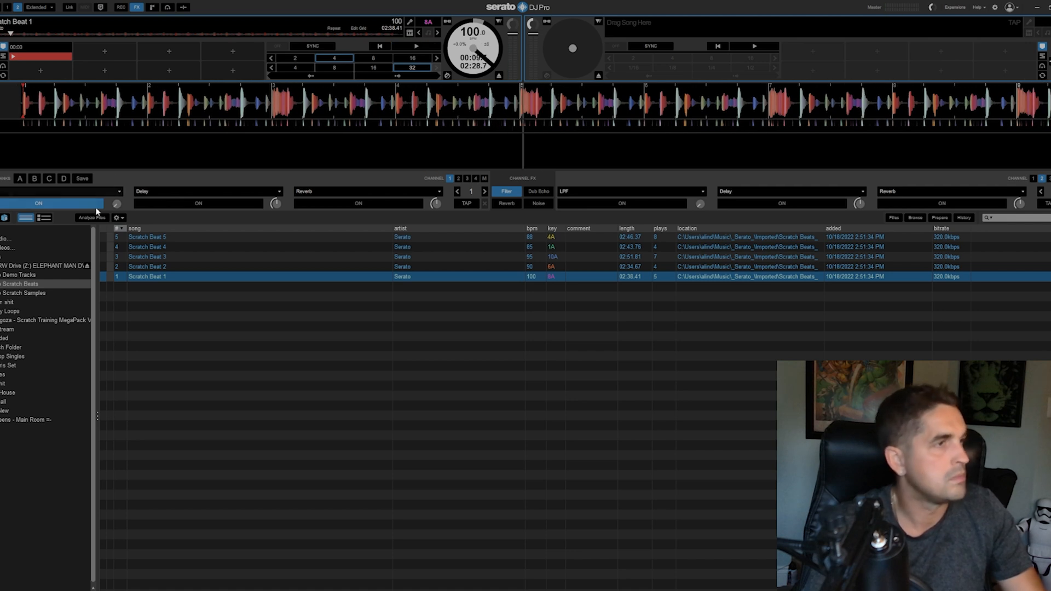
{"action": "left_click", "coordinate": [60, 190]}
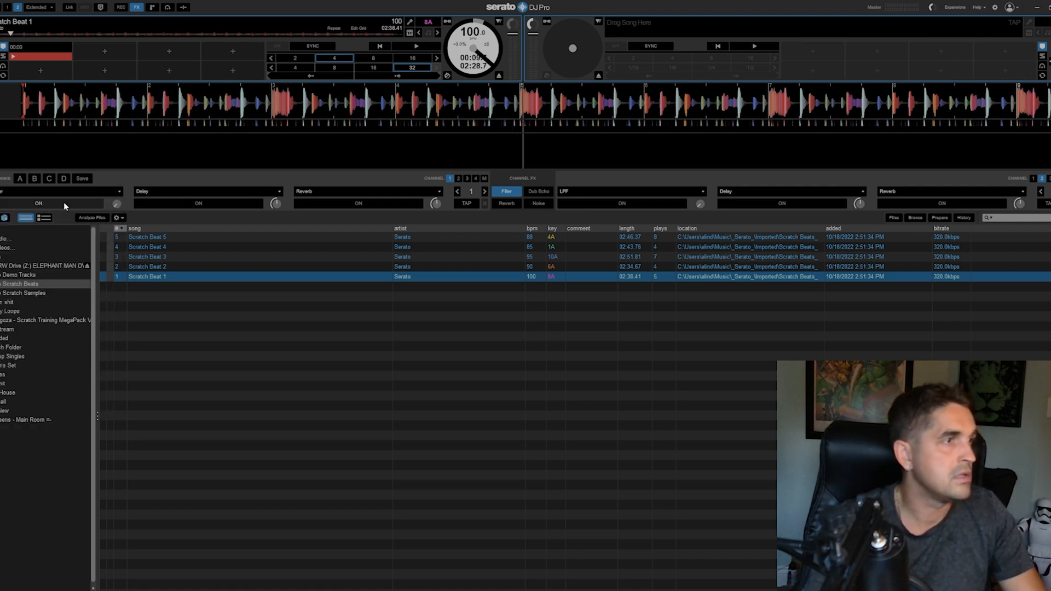
{"action": "left_click", "coordinate": [415, 46]}
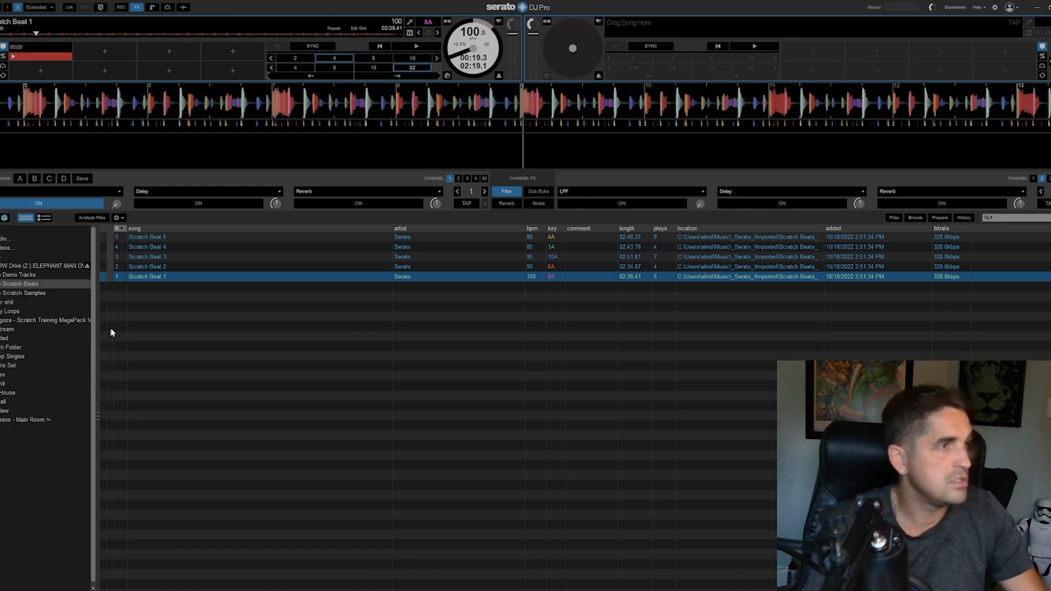
{"action": "left_click", "coordinate": [416, 46]}
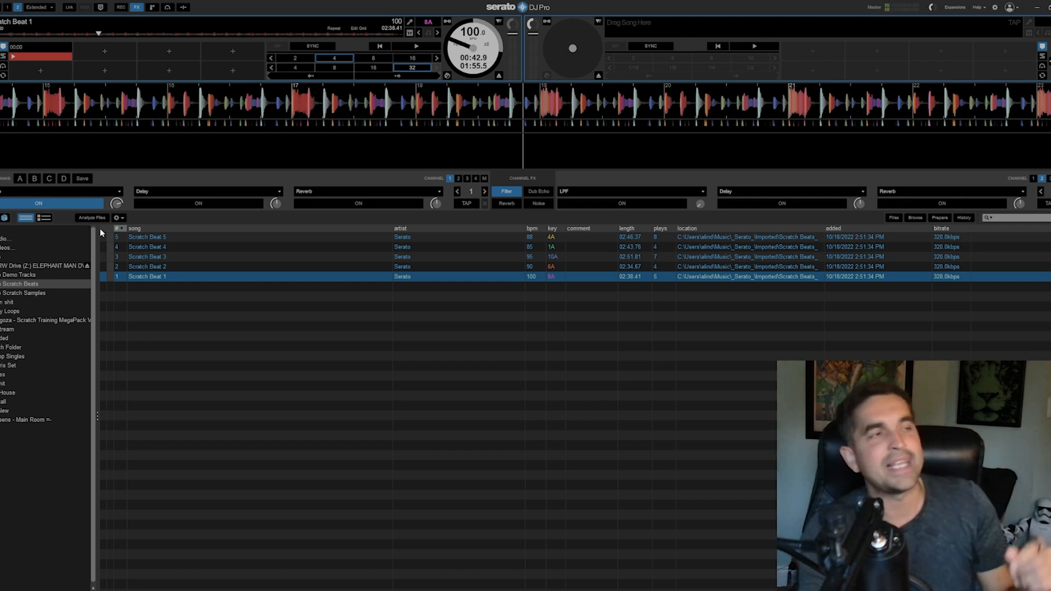
{"action": "mouse_move", "coordinate": [99, 218]}
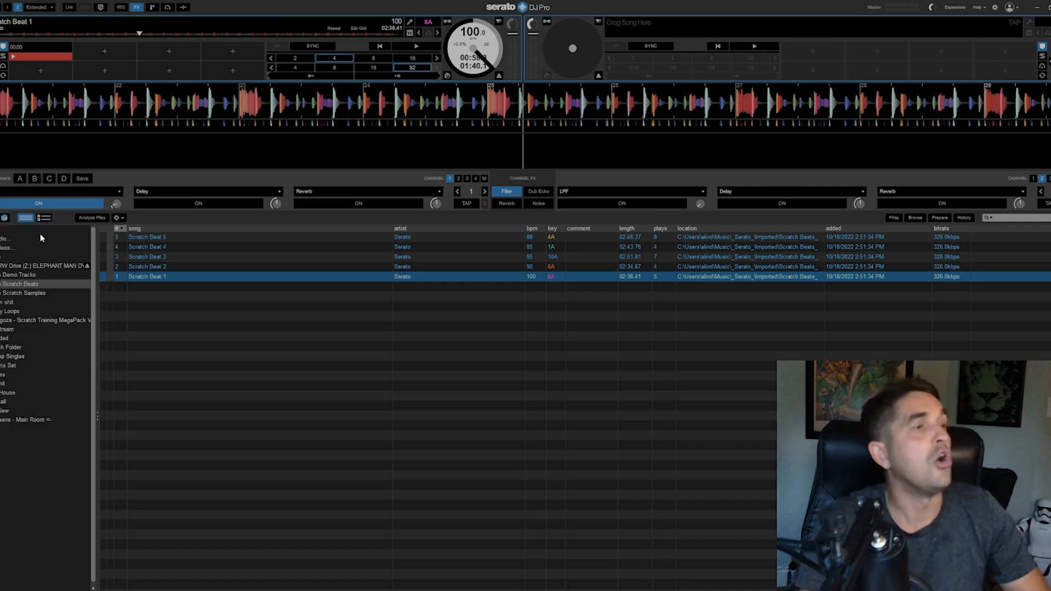
- Load effect bank D and return to the FX preferences
{"action": "left_click", "coordinate": [63, 178]}
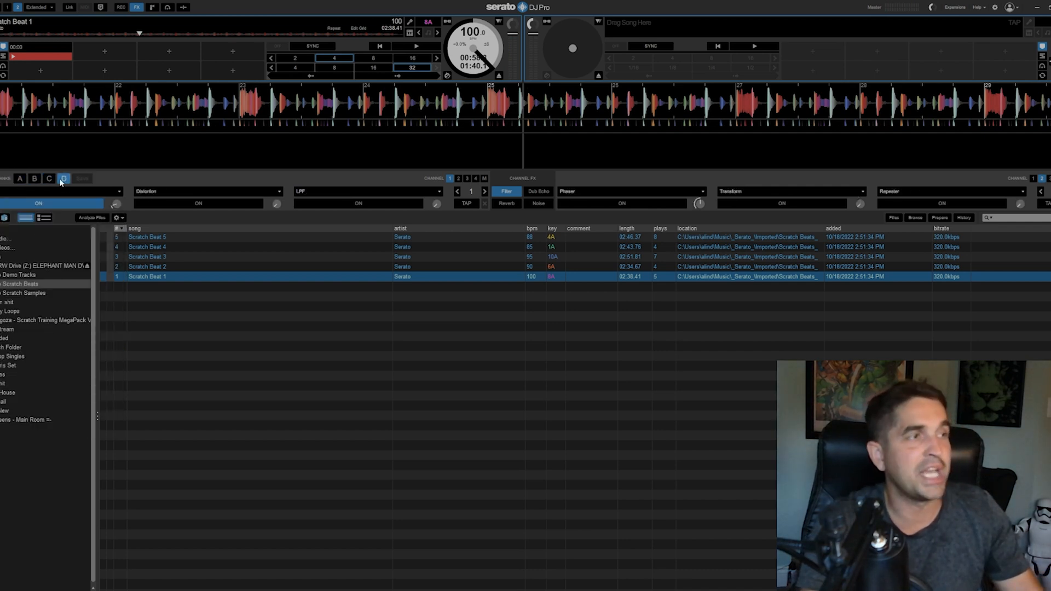
{"action": "left_click", "coordinate": [64, 177]}
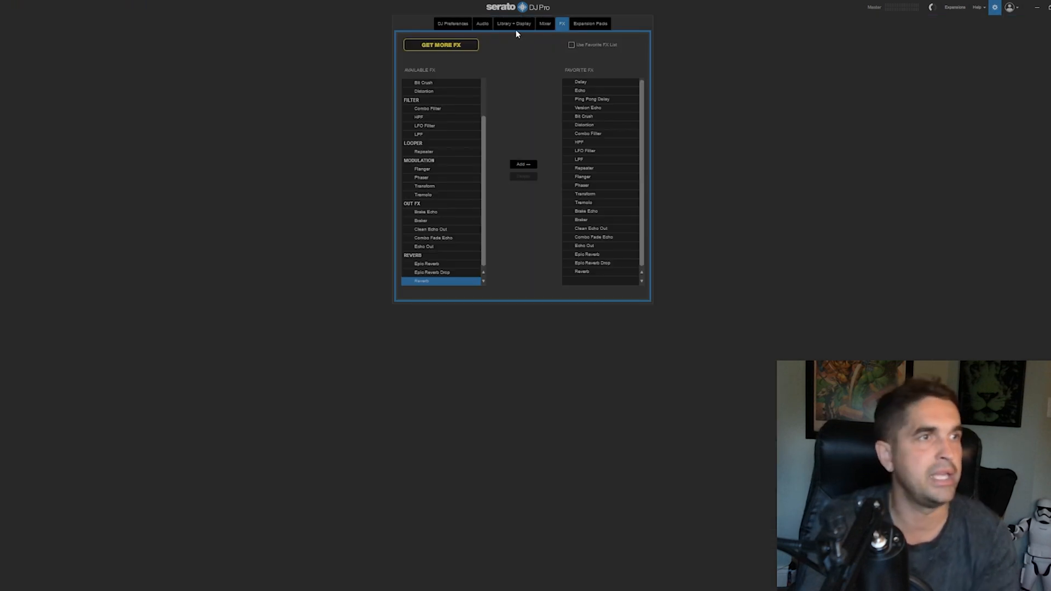
{"action": "mouse_move", "coordinate": [434, 198]}
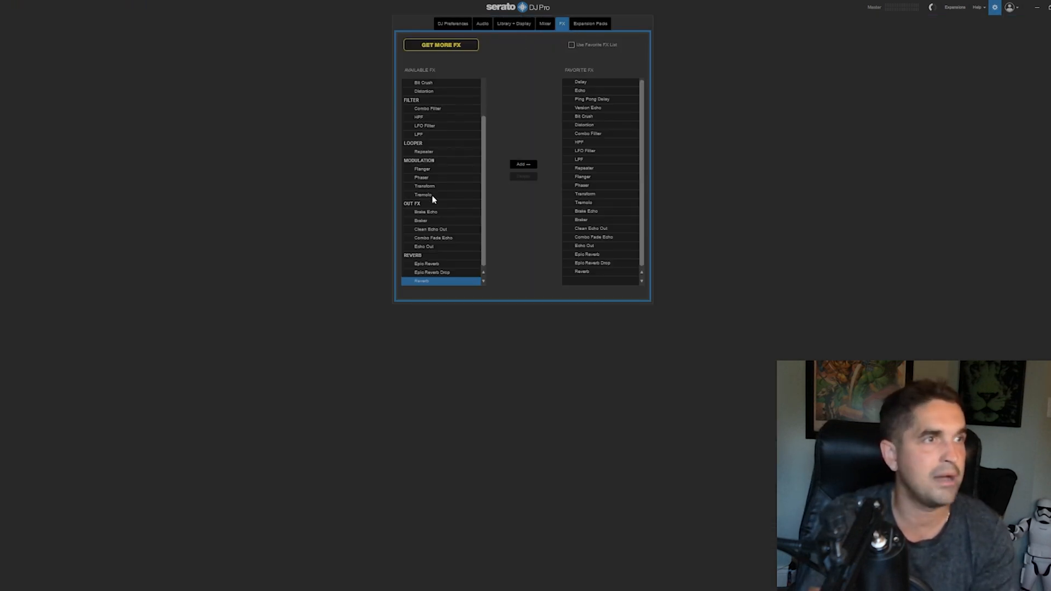
{"action": "mouse_move", "coordinate": [418, 160]}
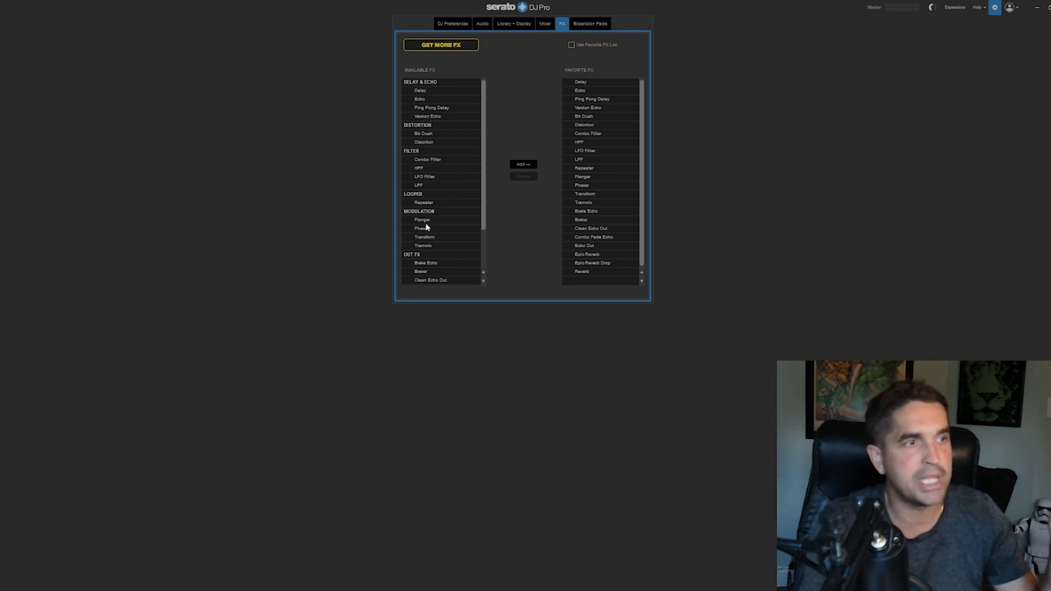
- Scroll the FX favourites list and close Setup to return to the decks
{"action": "scroll", "scroll_direction": "down", "scroll_amount": 3}
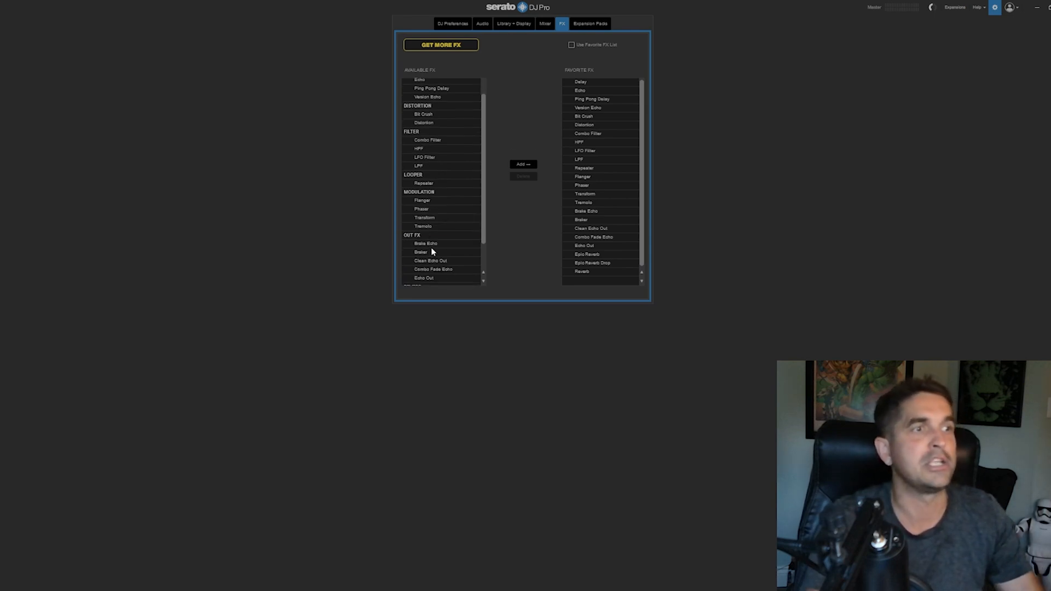
{"action": "left_click", "coordinate": [426, 243]}
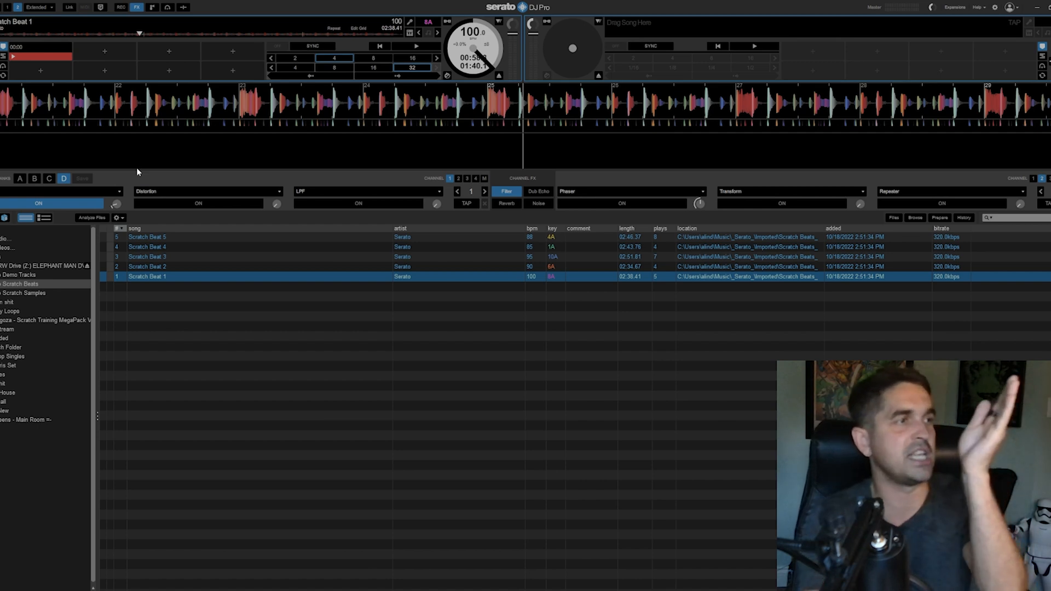
- Load FX bank B with Version Echo, Flanger and HPF
{"action": "left_click", "coordinate": [34, 178]}
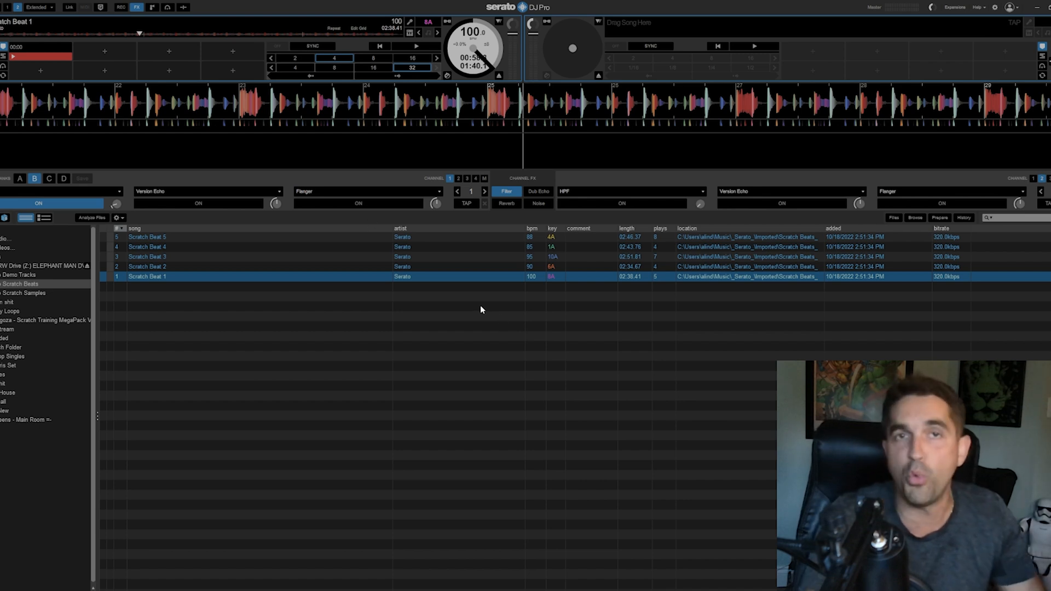
{"action": "mouse_move", "coordinate": [22, 201]}
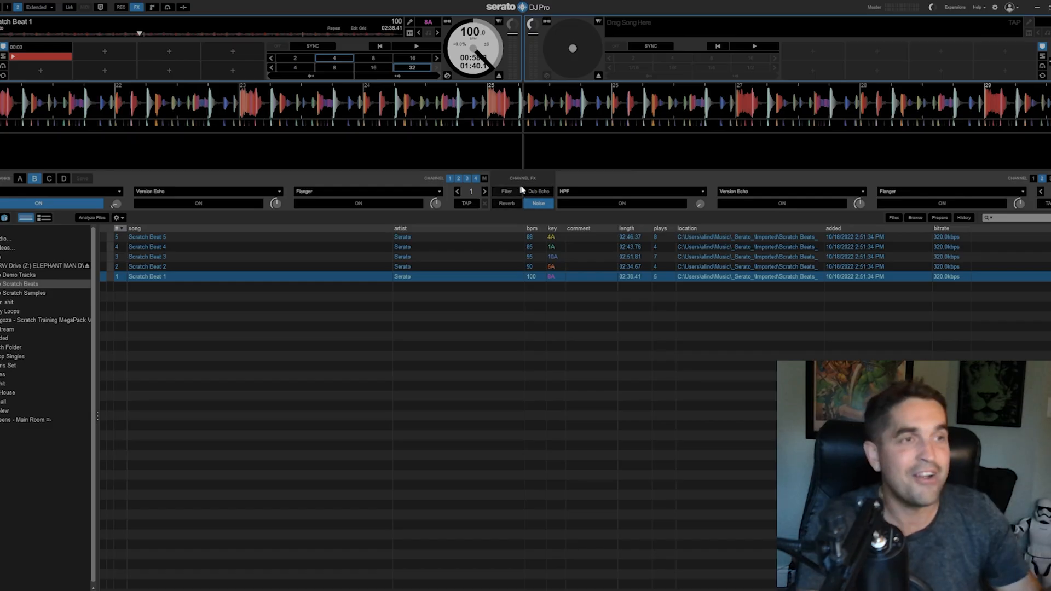
- Try Filter then Noise as the channel FX, then load FX bank D again
{"action": "left_click", "coordinate": [506, 191]}
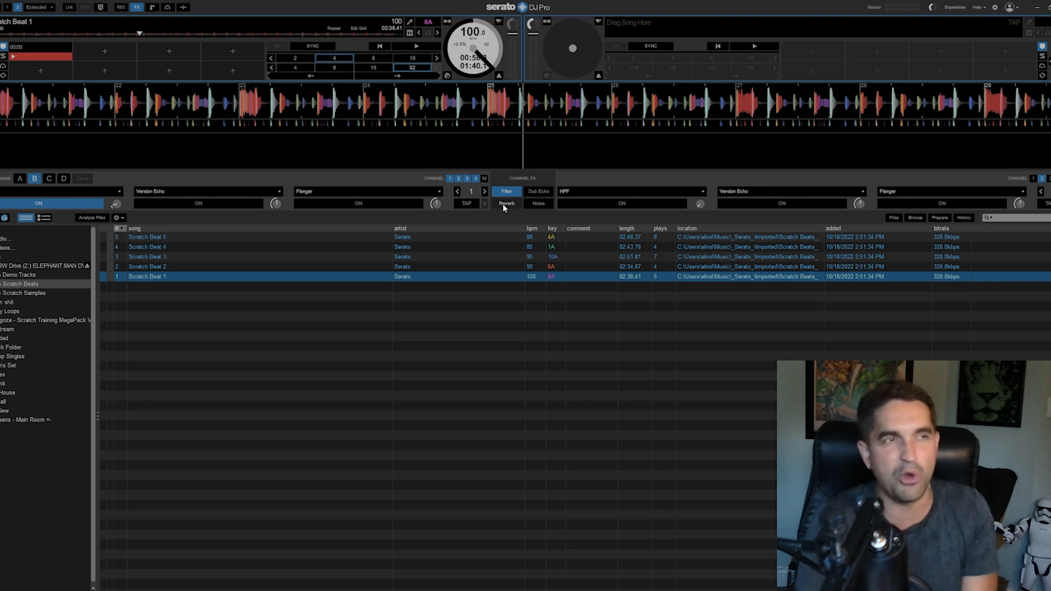
{"action": "mouse_move", "coordinate": [557, 142]}
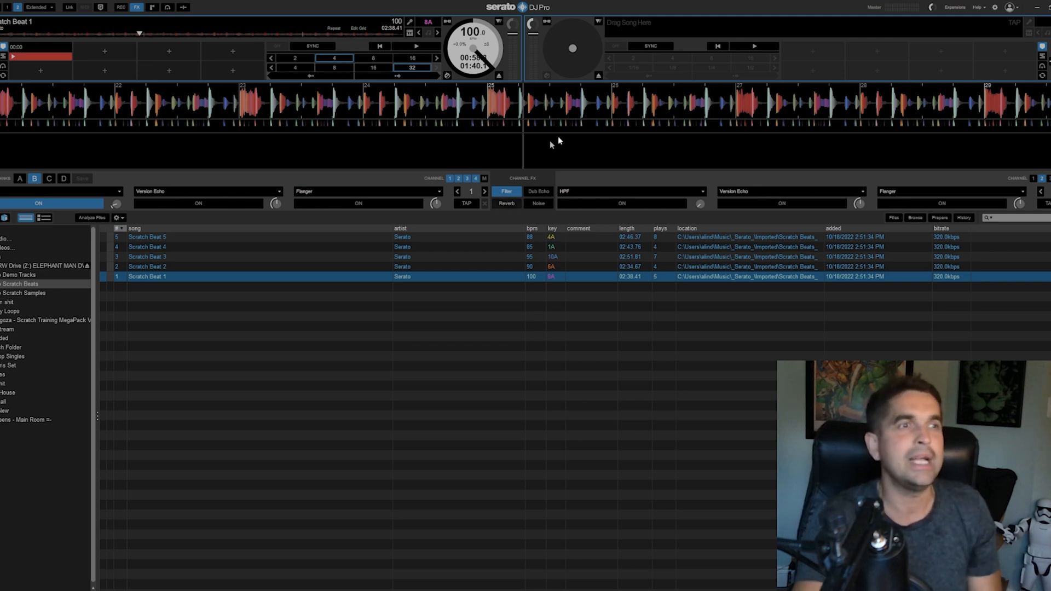
{"action": "left_click", "coordinate": [538, 204]}
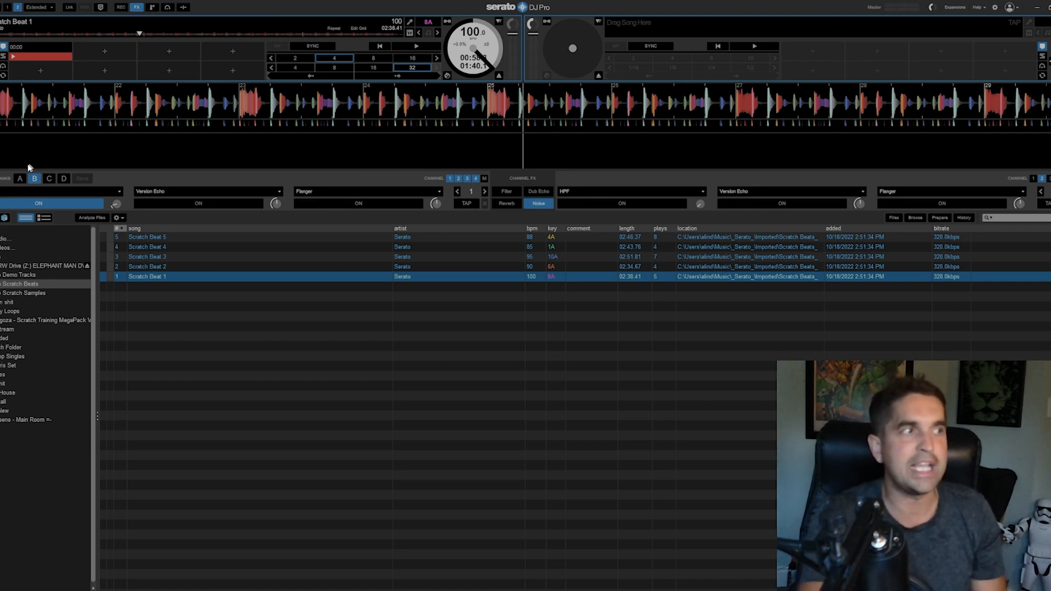
{"action": "left_click", "coordinate": [63, 178]}
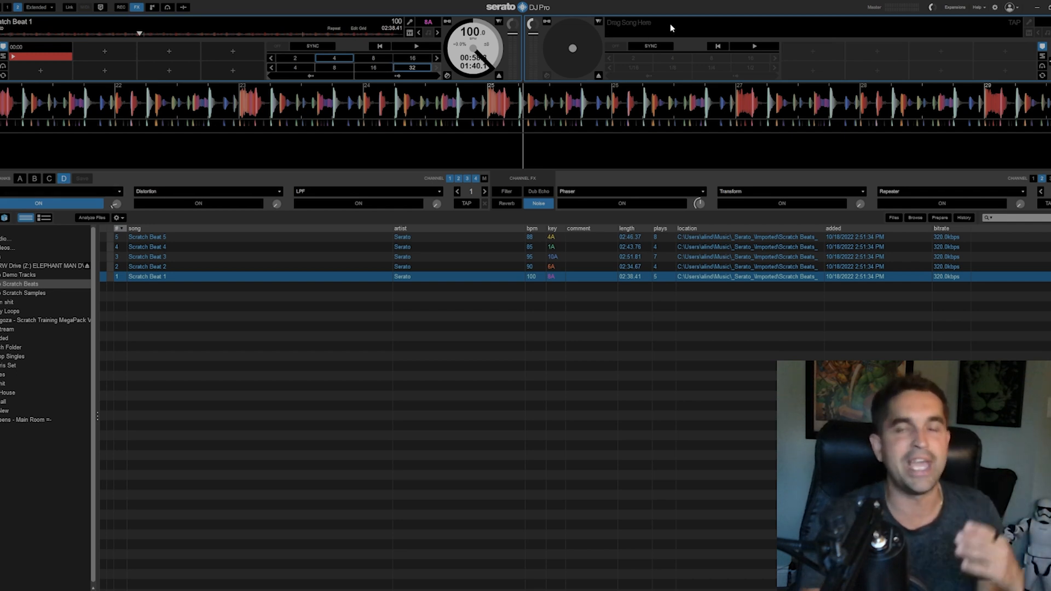
{"action": "mouse_move", "coordinate": [843, 6]}
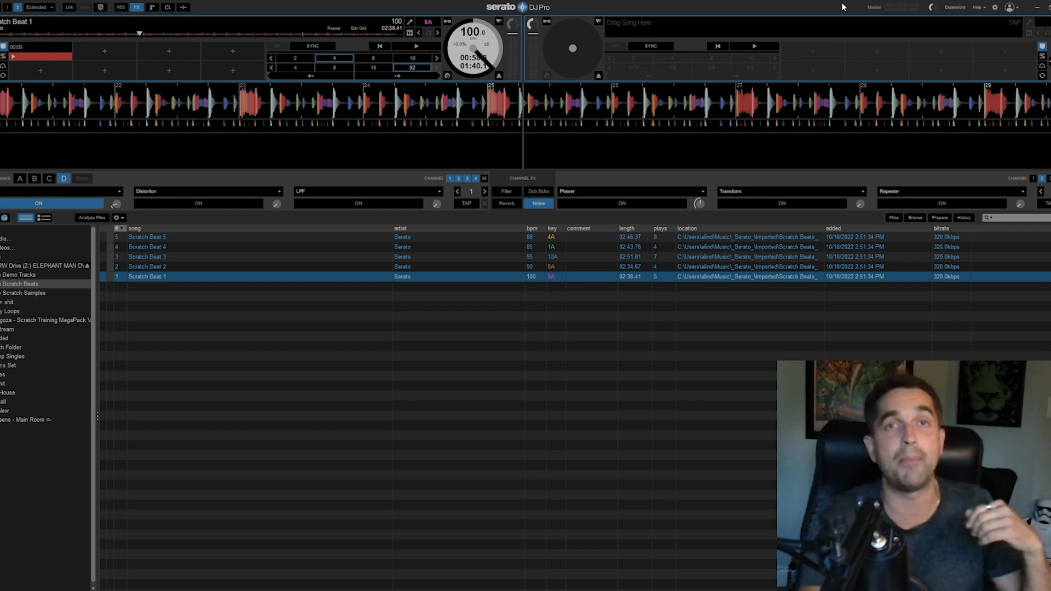